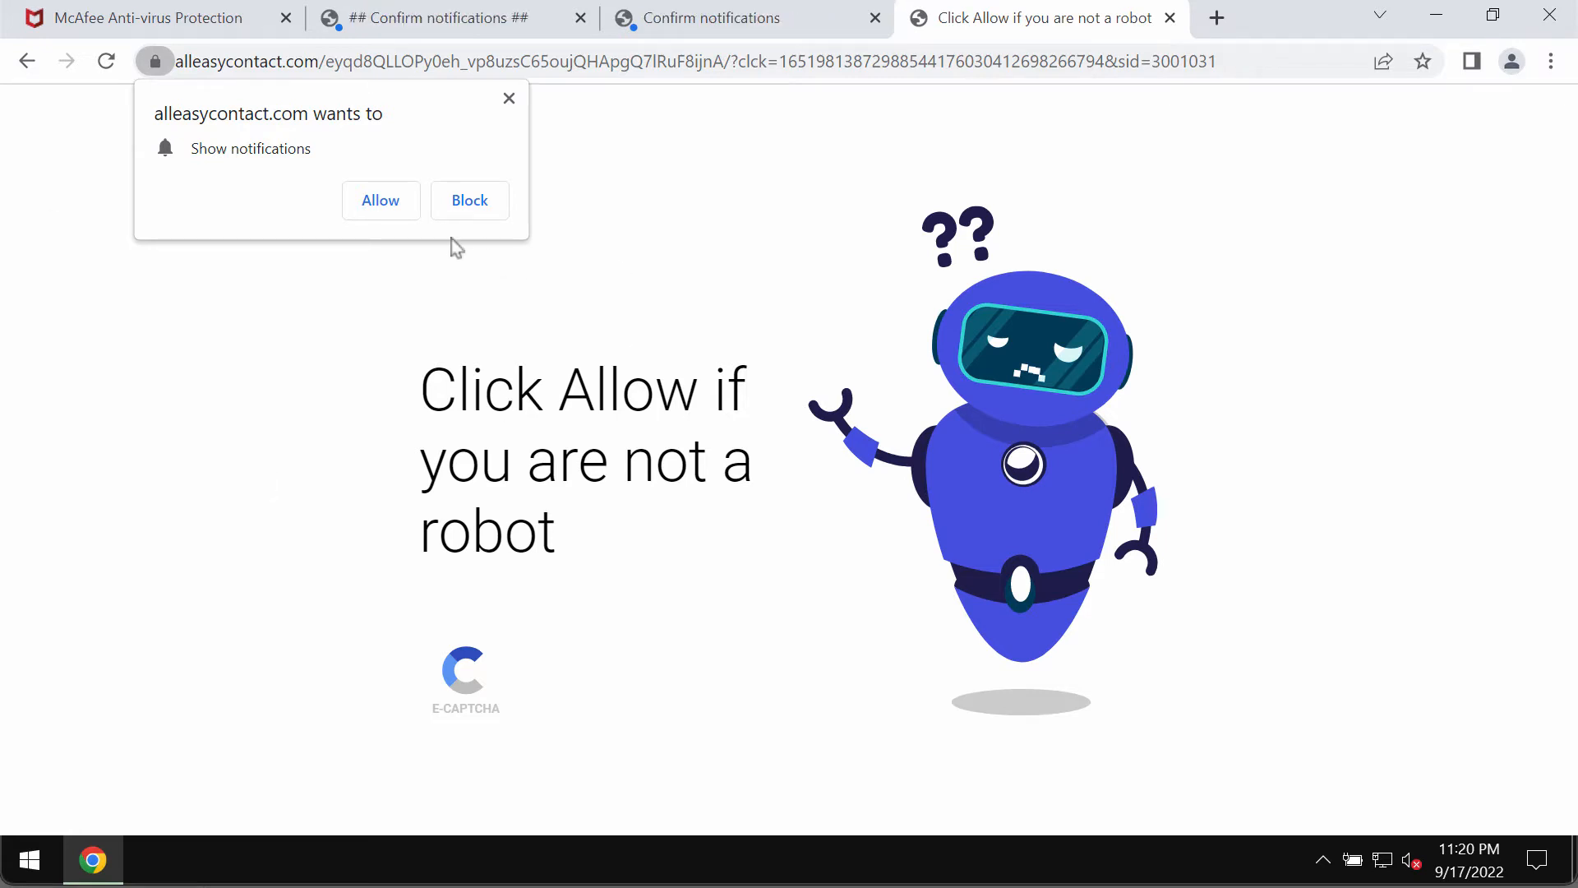
Block the alleasycontact.com notification permission prompt.
{"action": "left_click", "coordinate": [382, 199]}
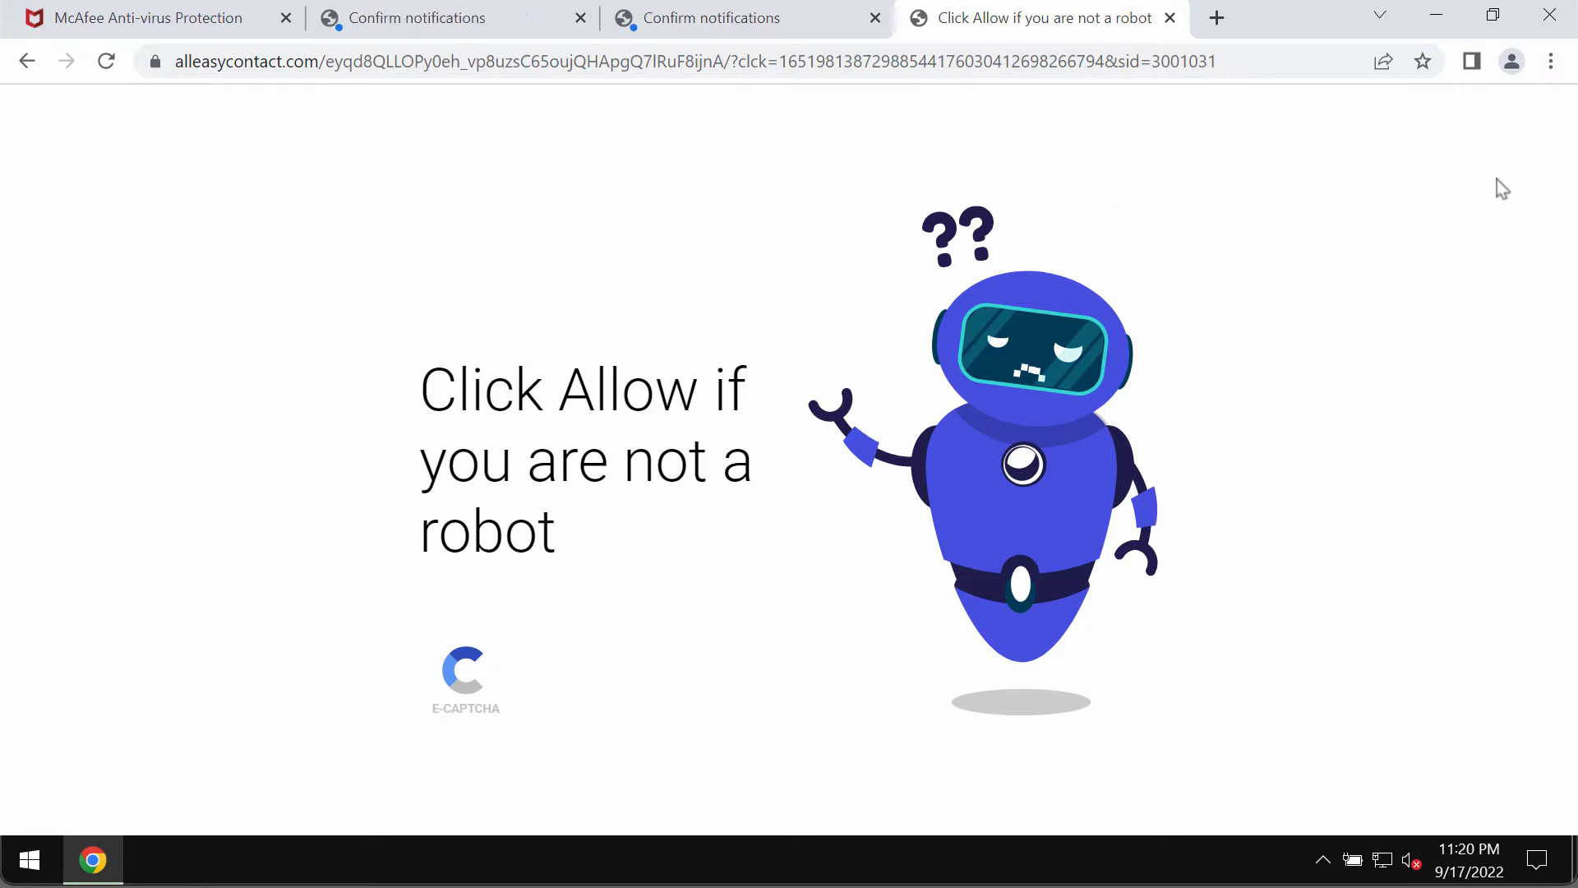
Navigate Chrome Settings to Privacy and security > Site settings > Notifications.
{"action": "left_click", "coordinate": [1552, 61]}
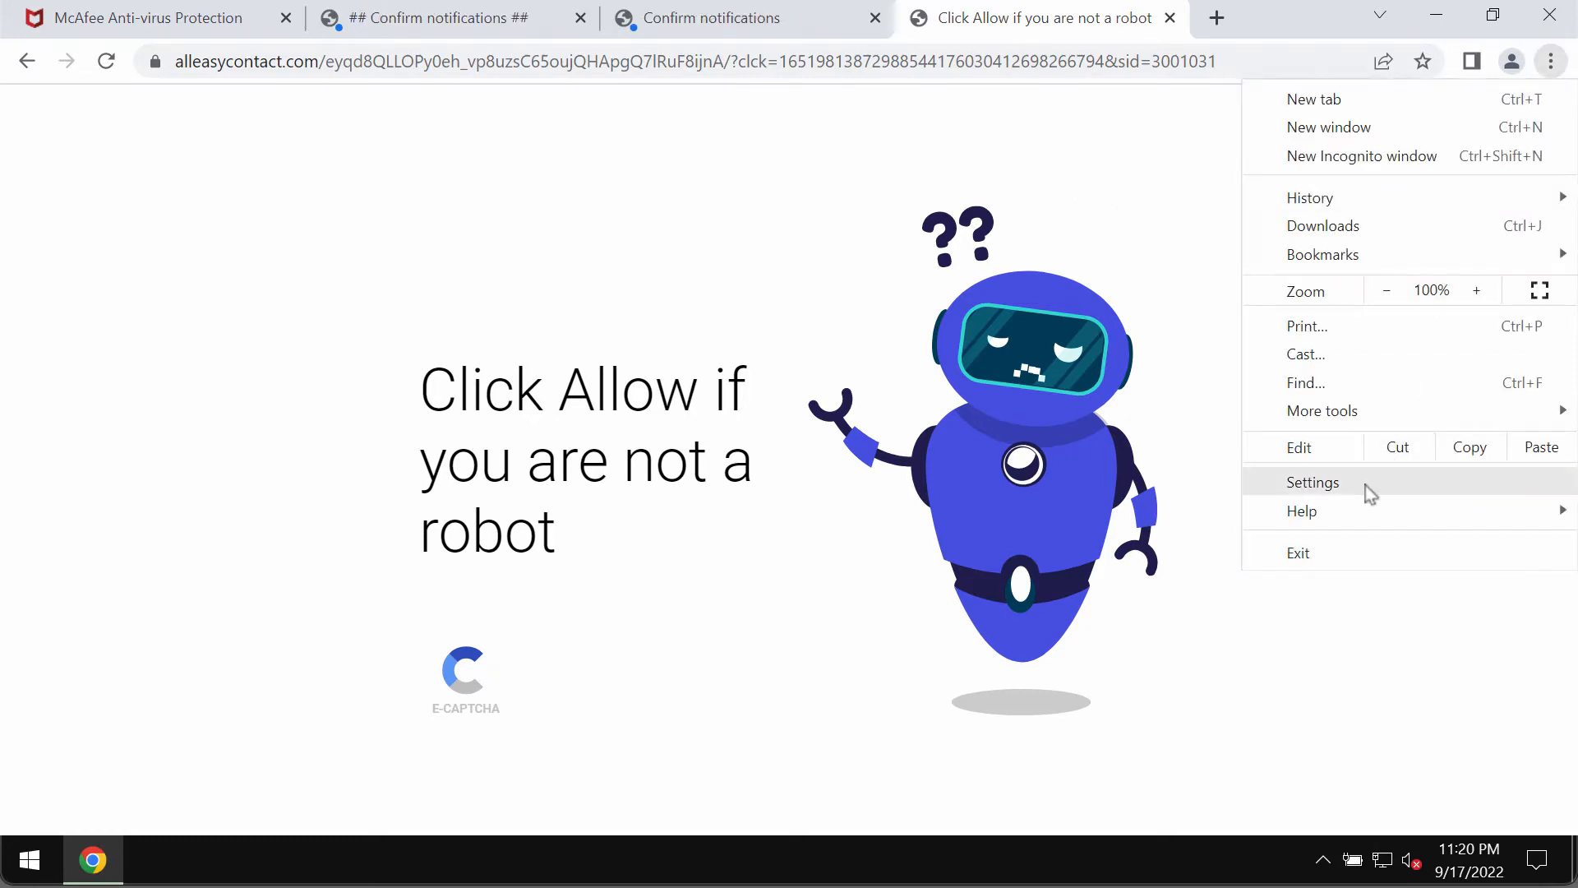
{"action": "left_click", "coordinate": [1312, 484]}
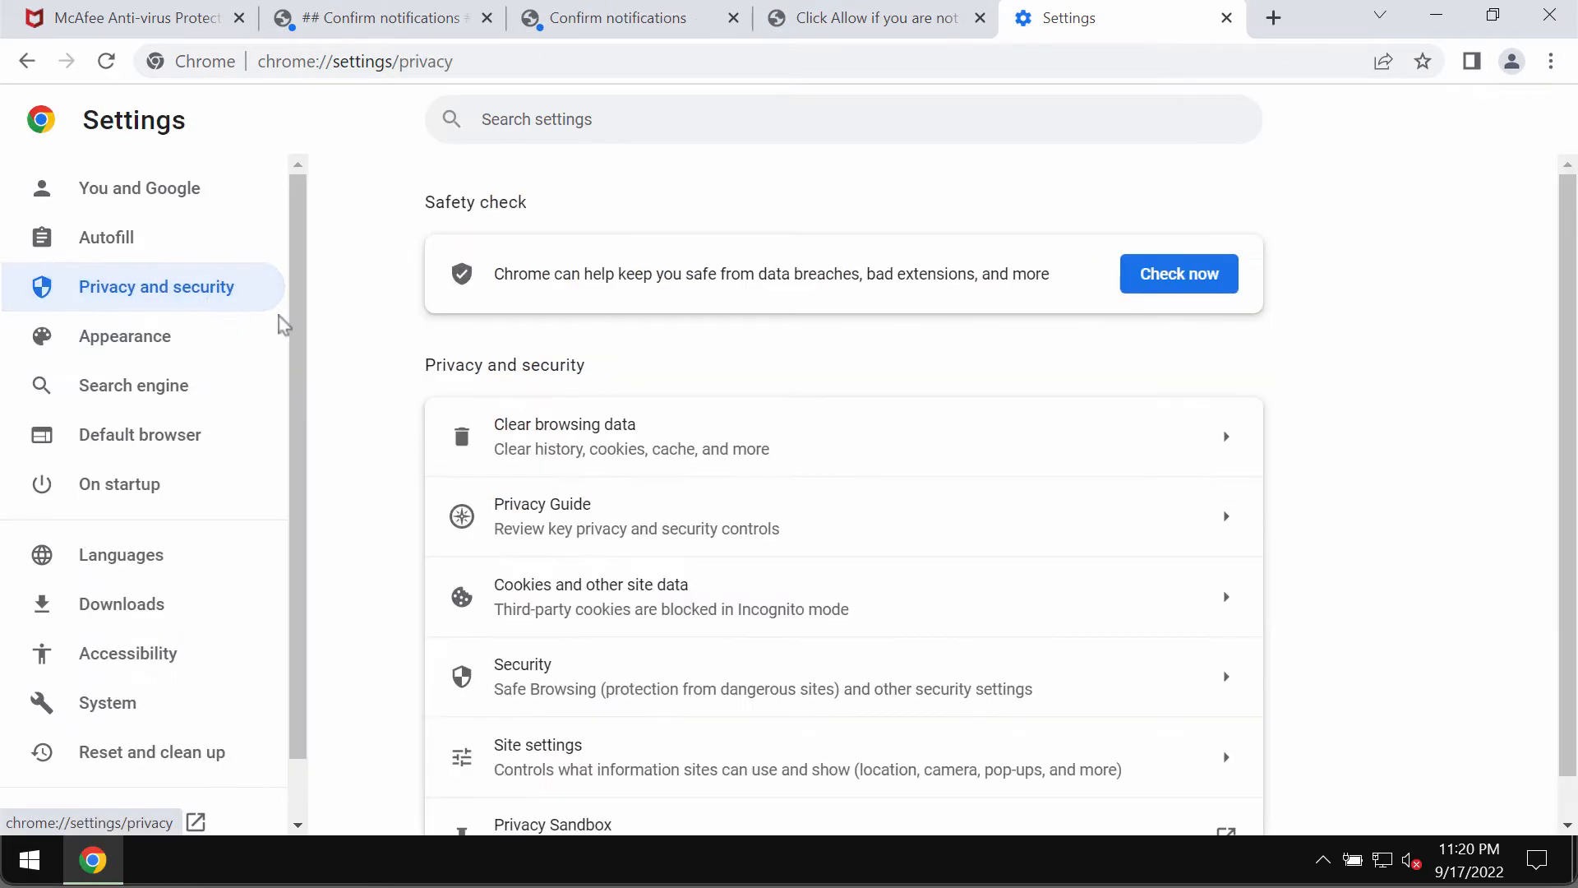
{"action": "left_click", "coordinate": [538, 757]}
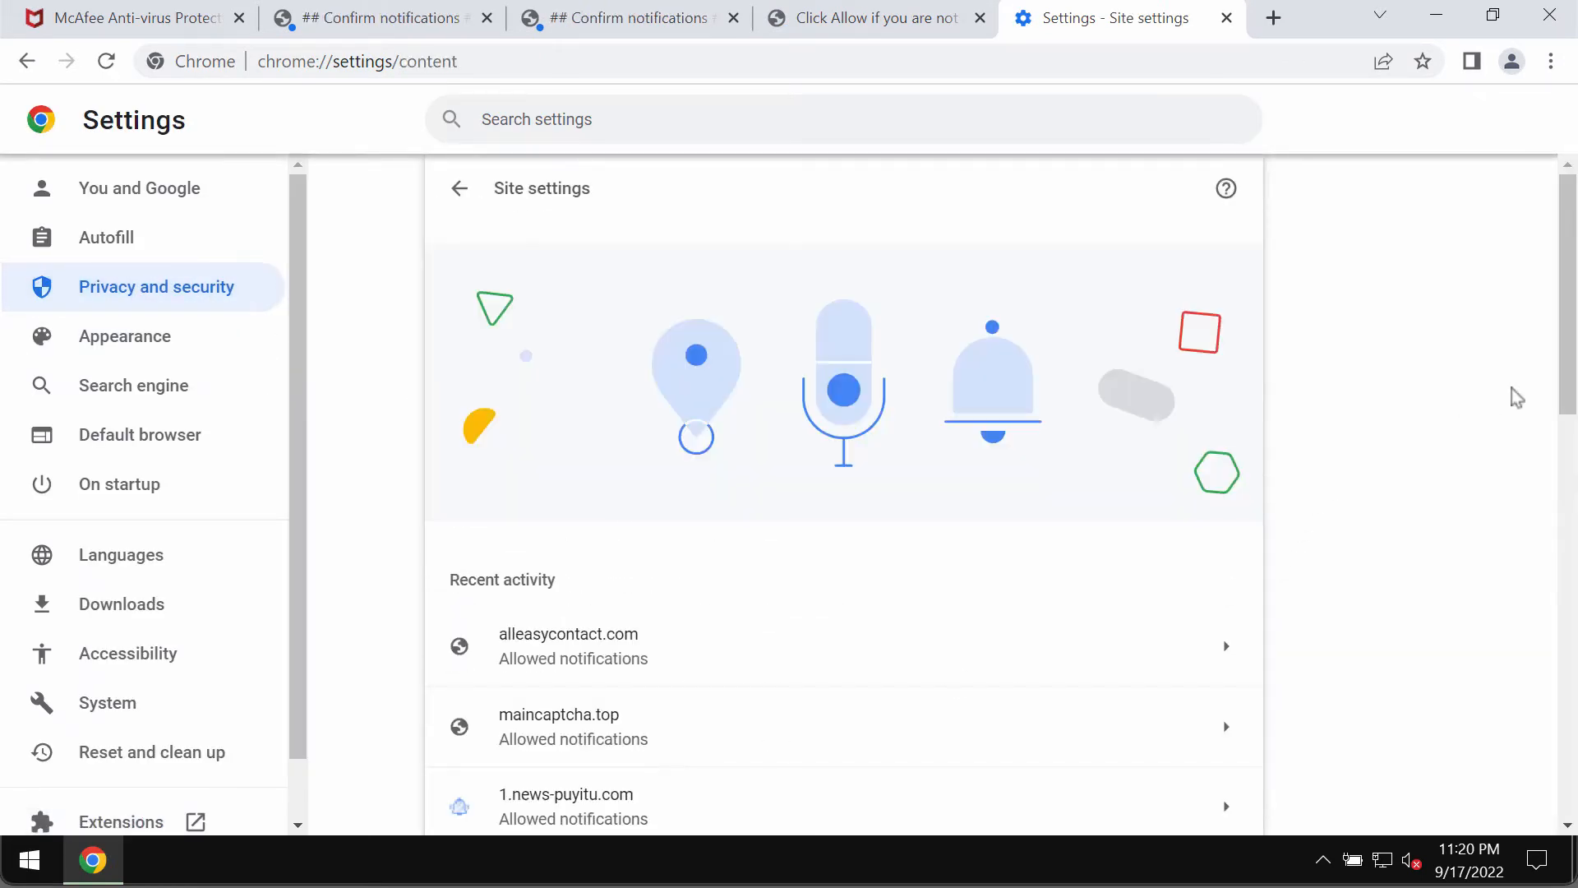
{"action": "scroll", "scroll_direction": "down", "scroll_amount": 3}
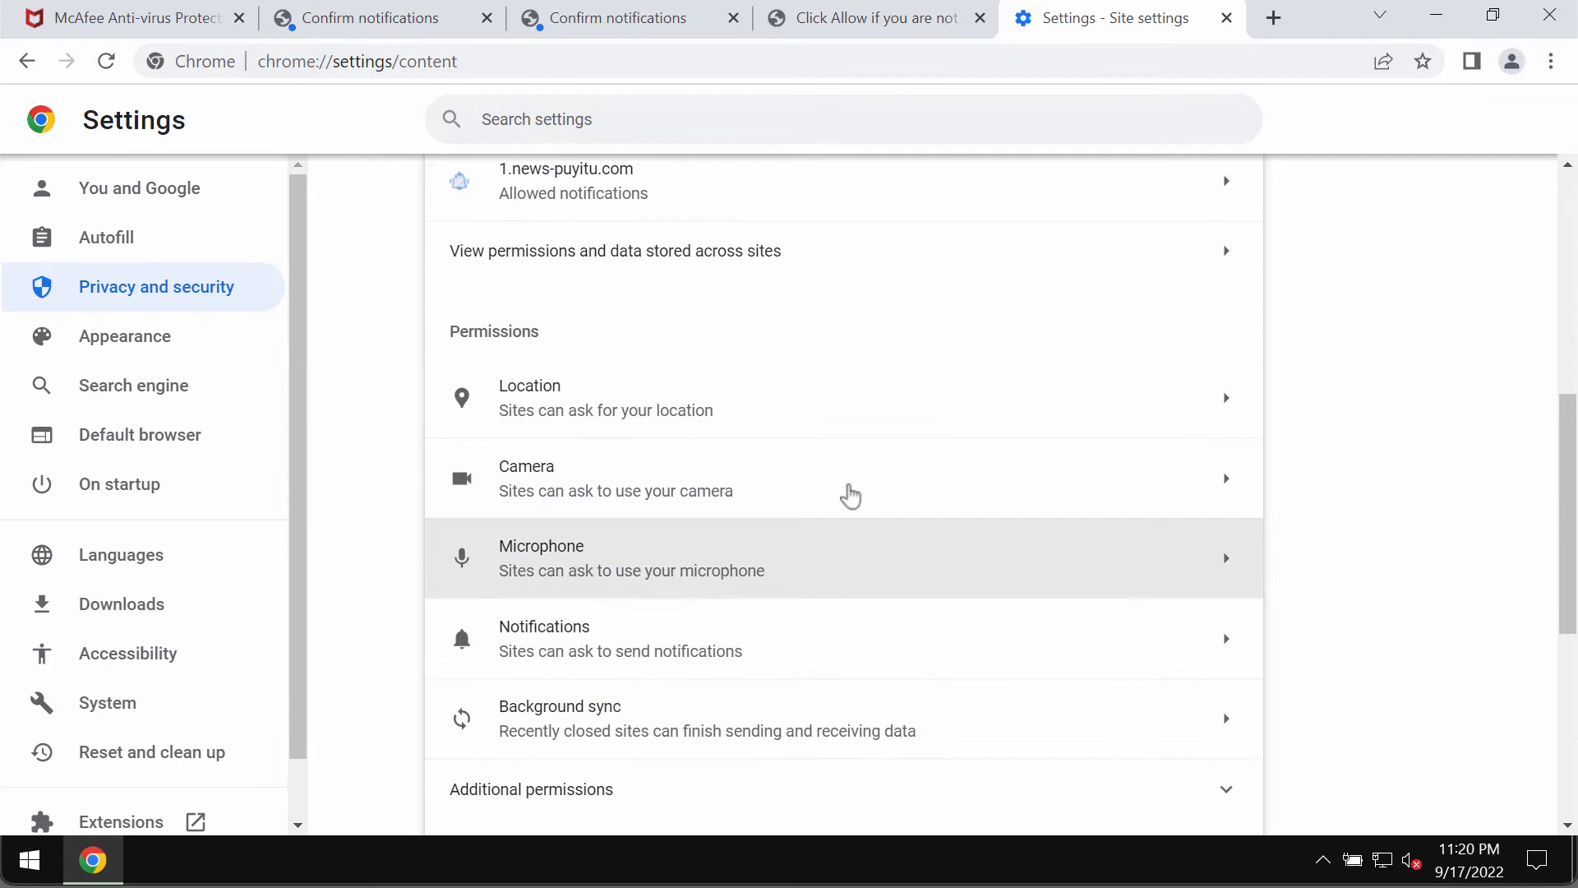
{"action": "left_click", "coordinate": [620, 638]}
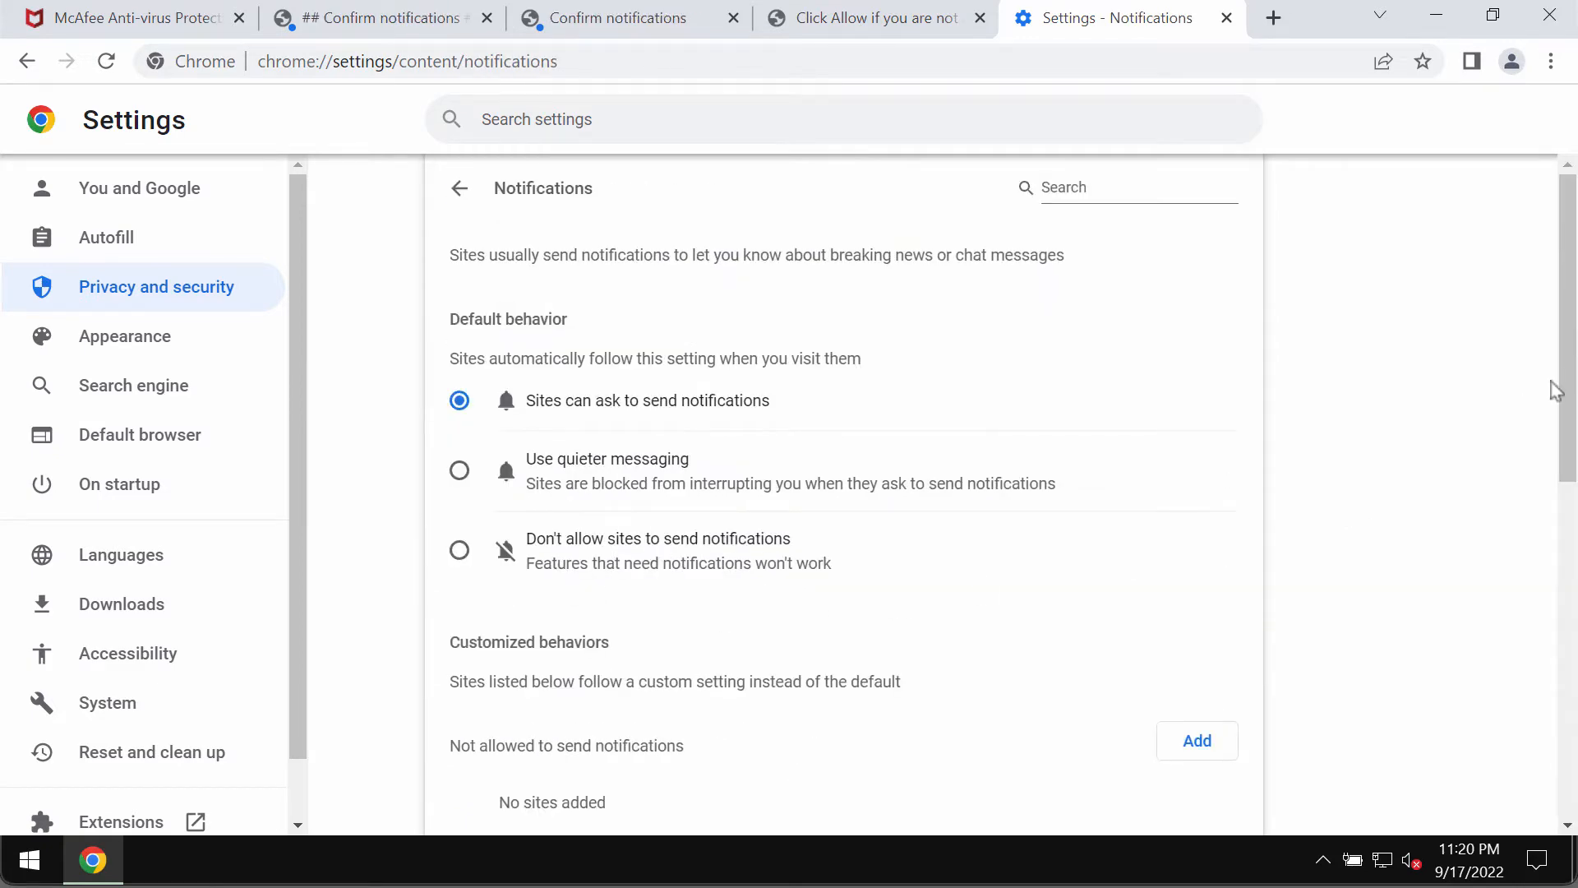
Remove besteasyclick.com, mscmart.com and the other suspicious sites from allowed notifications, then close Chrome.
{"action": "scroll", "scroll_direction": "down", "scroll_amount": 3}
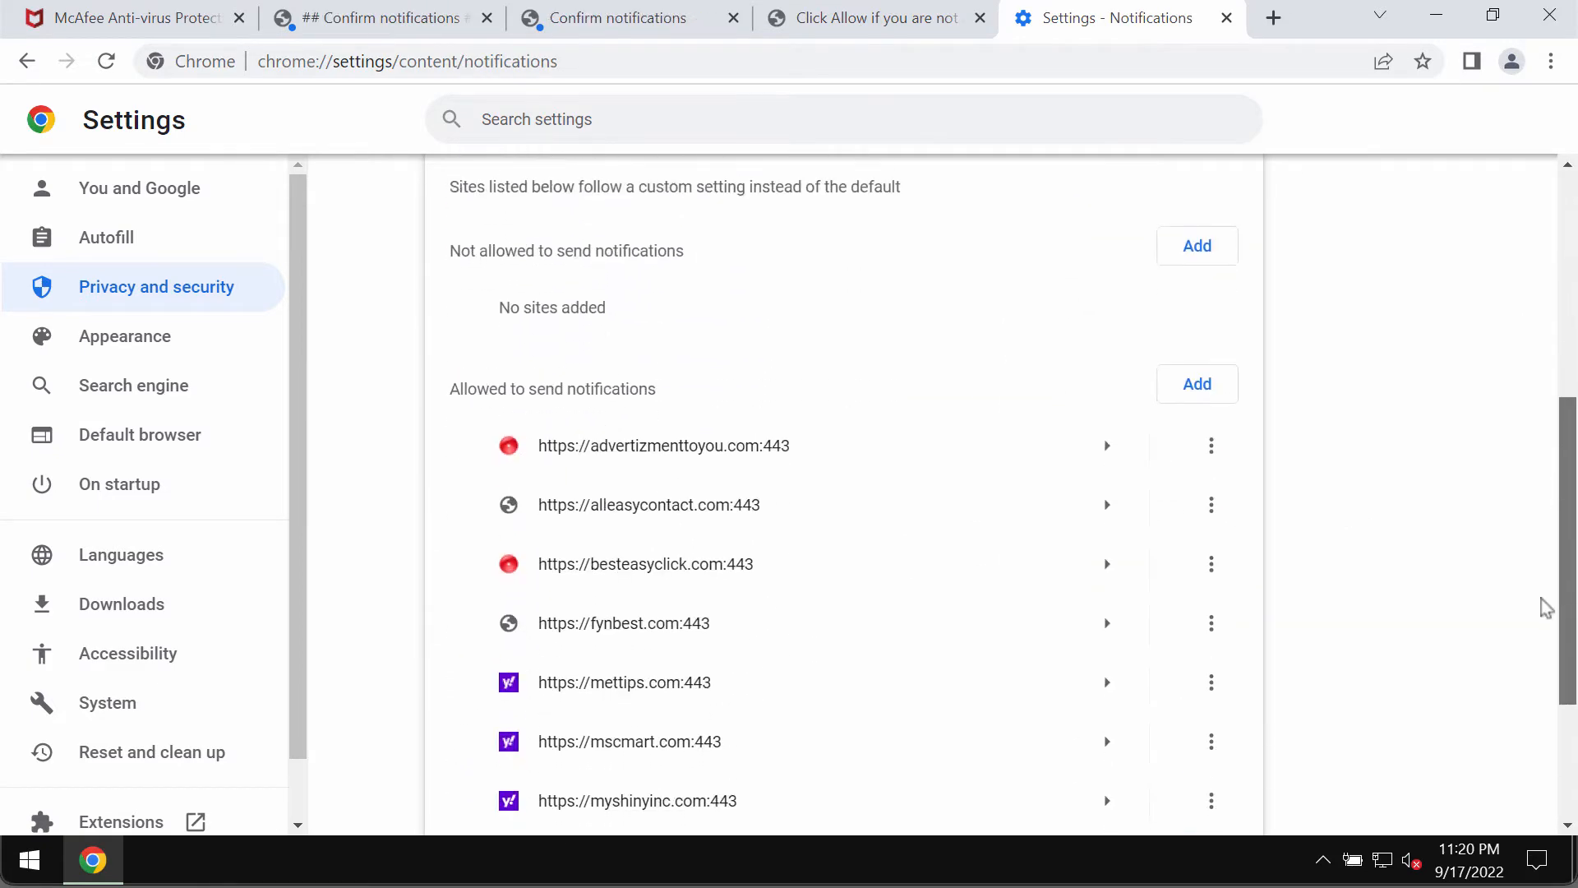
{"action": "scroll", "scroll_direction": "down", "scroll_amount": 3}
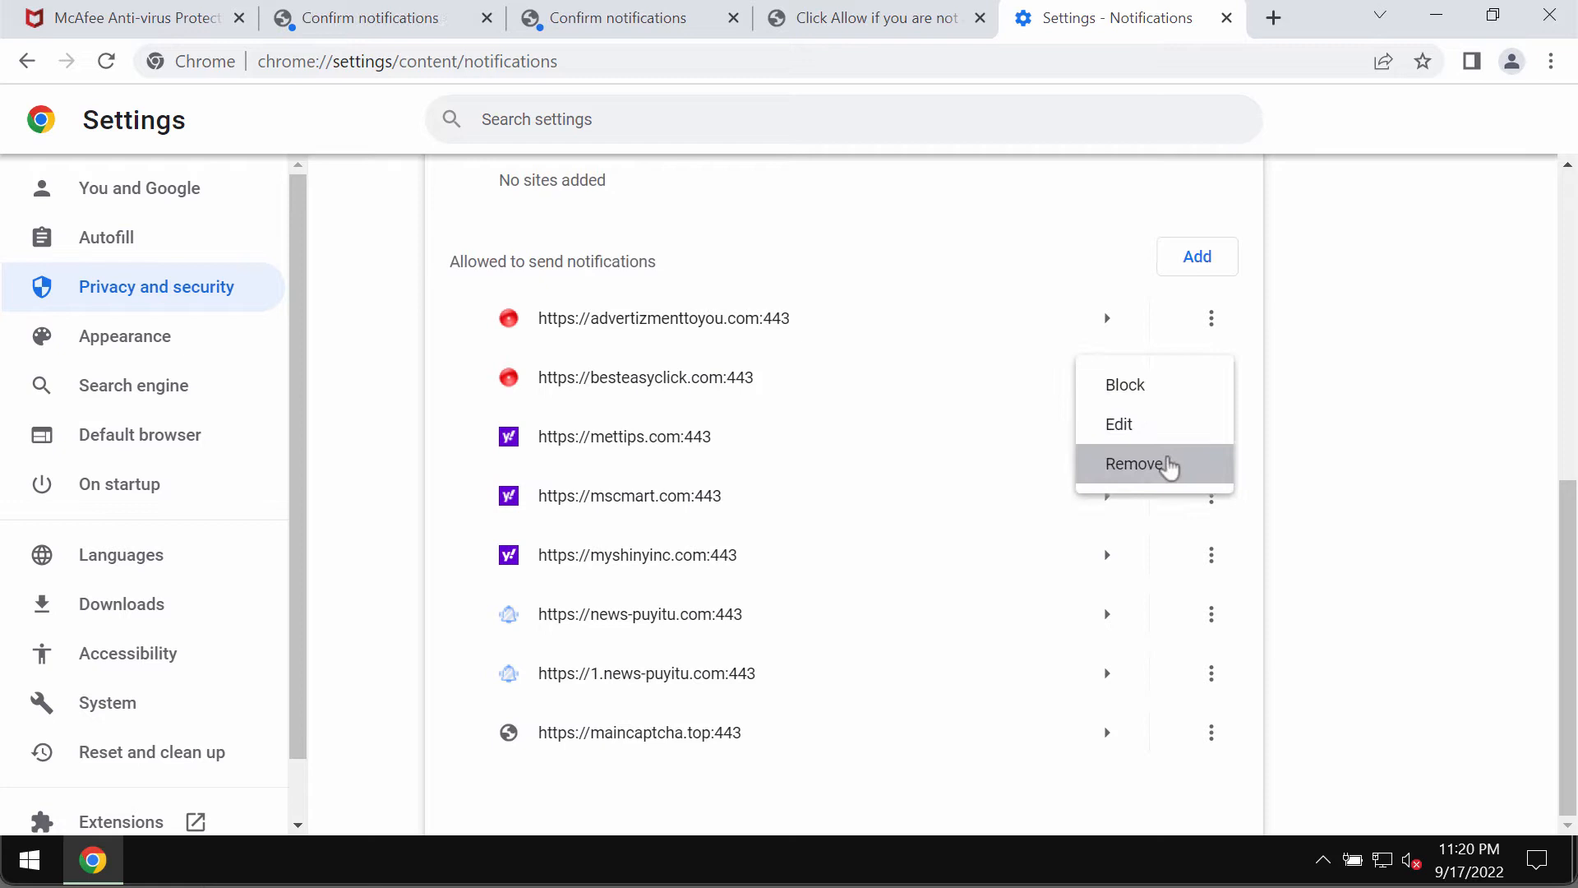
{"action": "left_click", "coordinate": [1134, 464]}
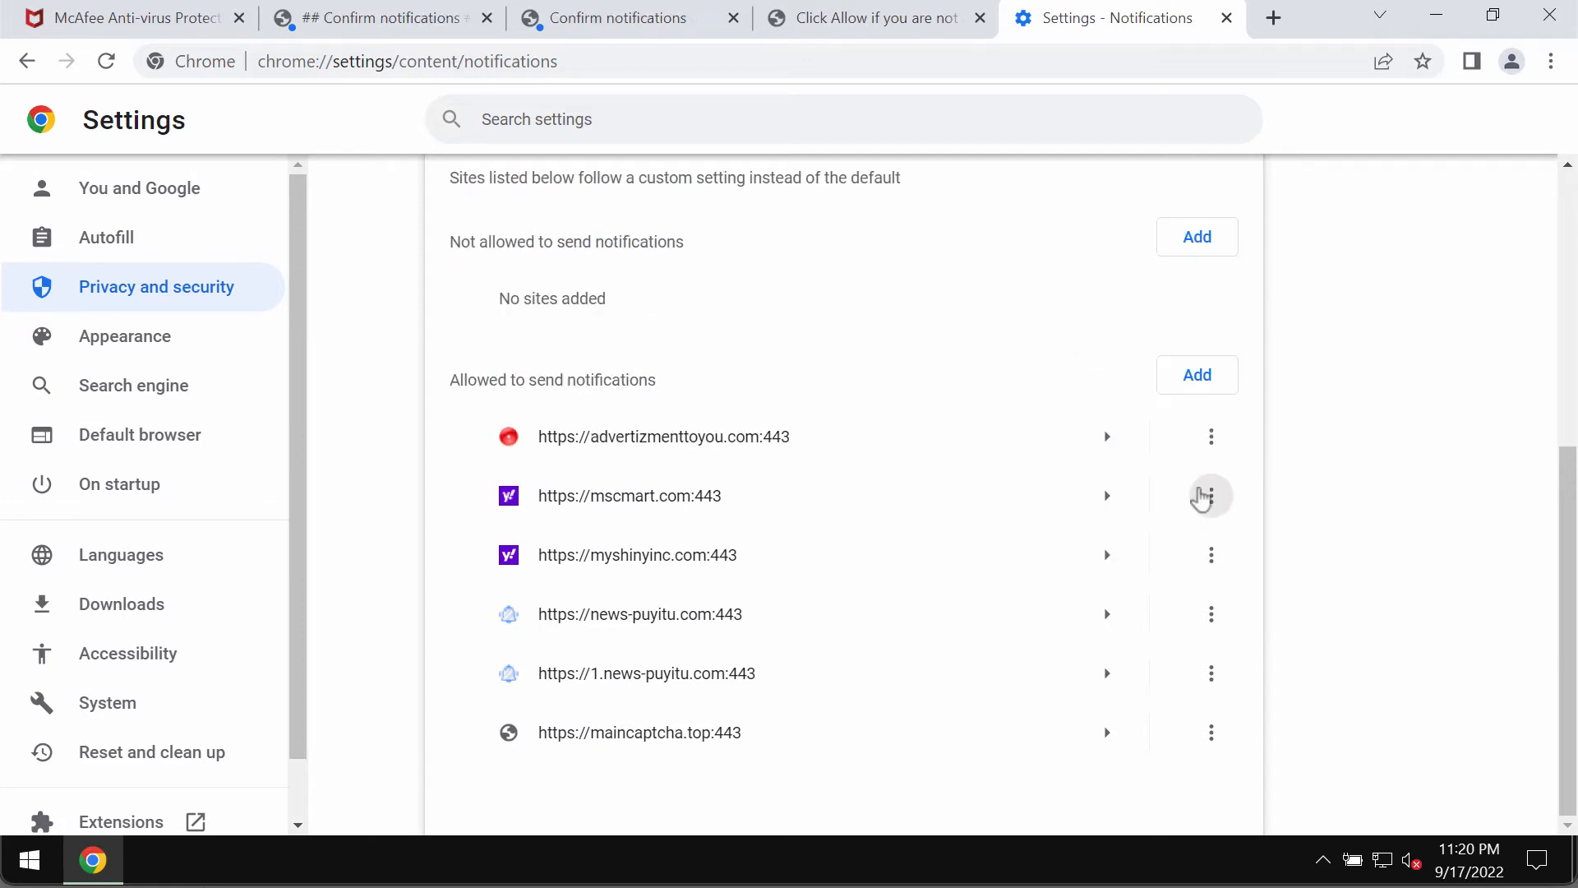
{"action": "left_click", "coordinate": [1210, 496]}
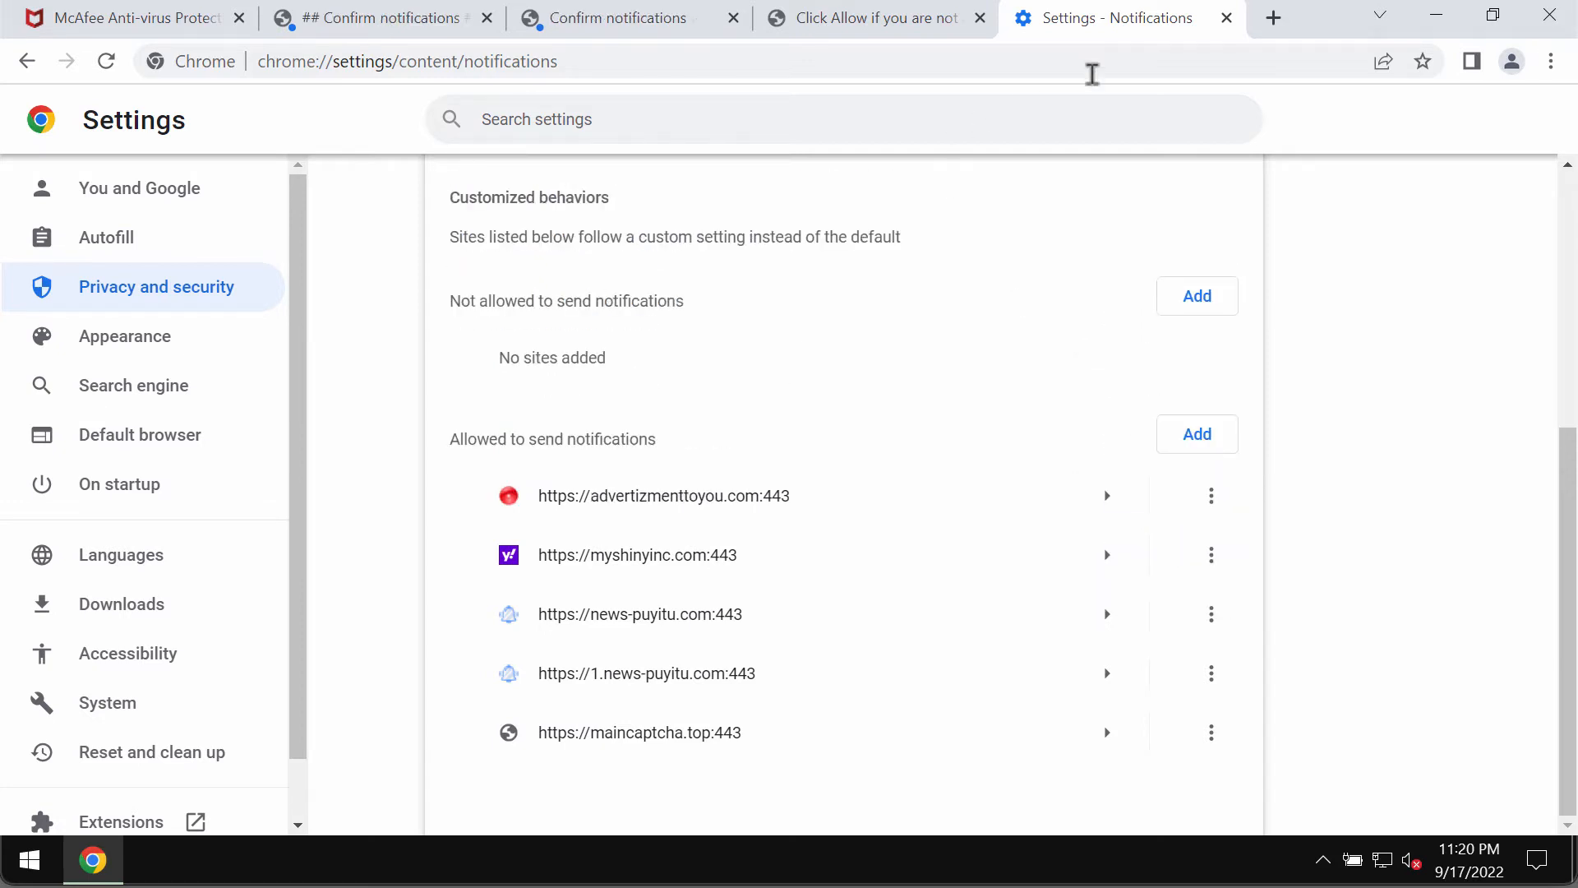
{"action": "left_click", "coordinate": [407, 61]}
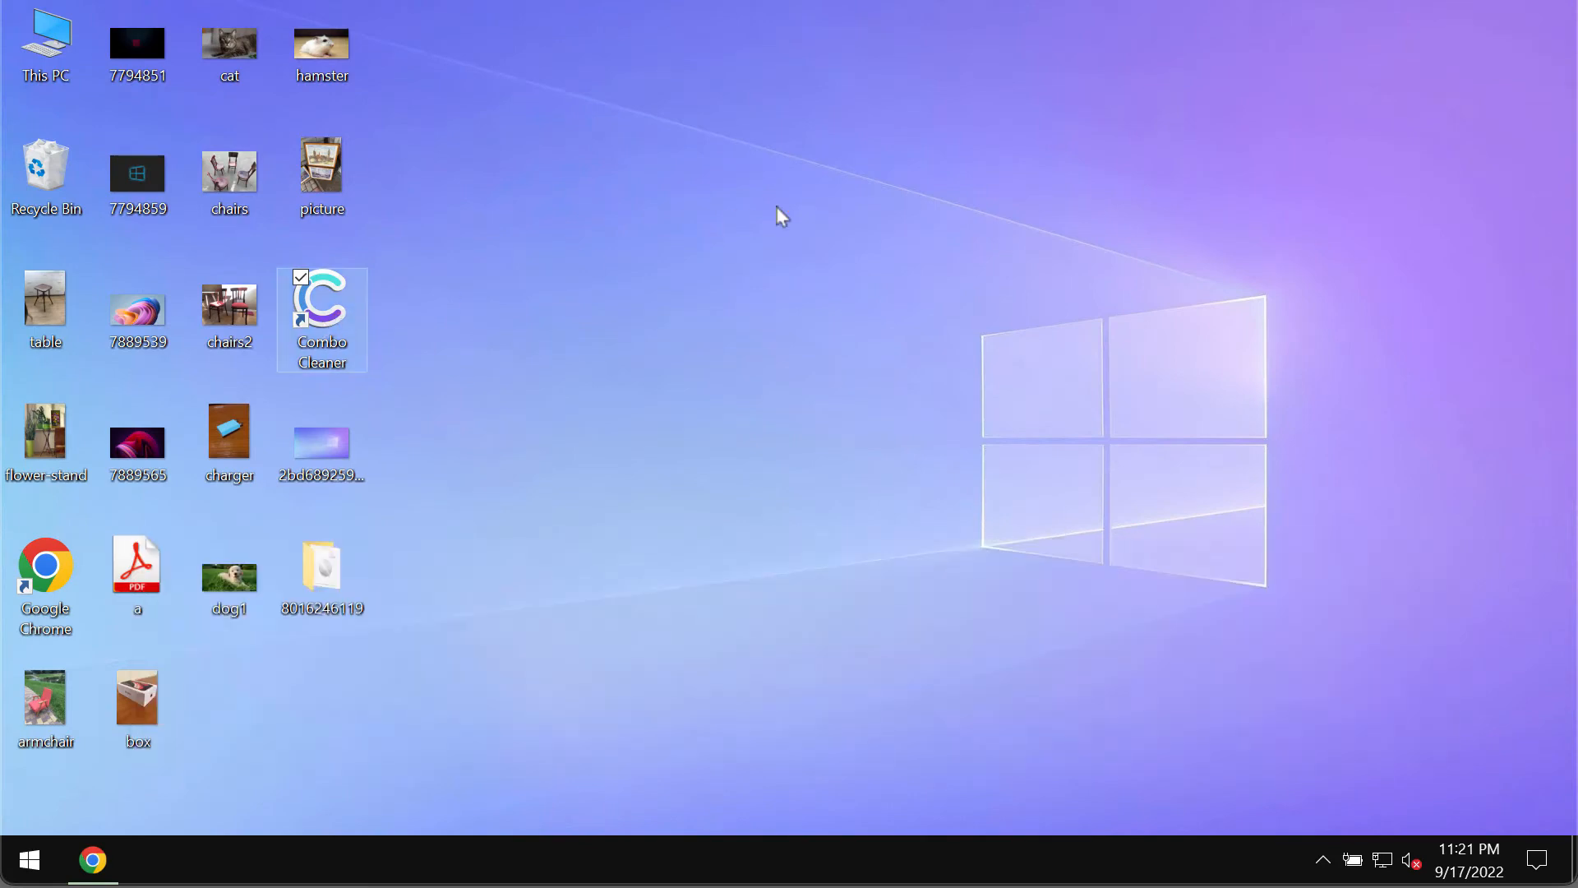
{"action": "mouse_move", "coordinate": [1161, 17]}
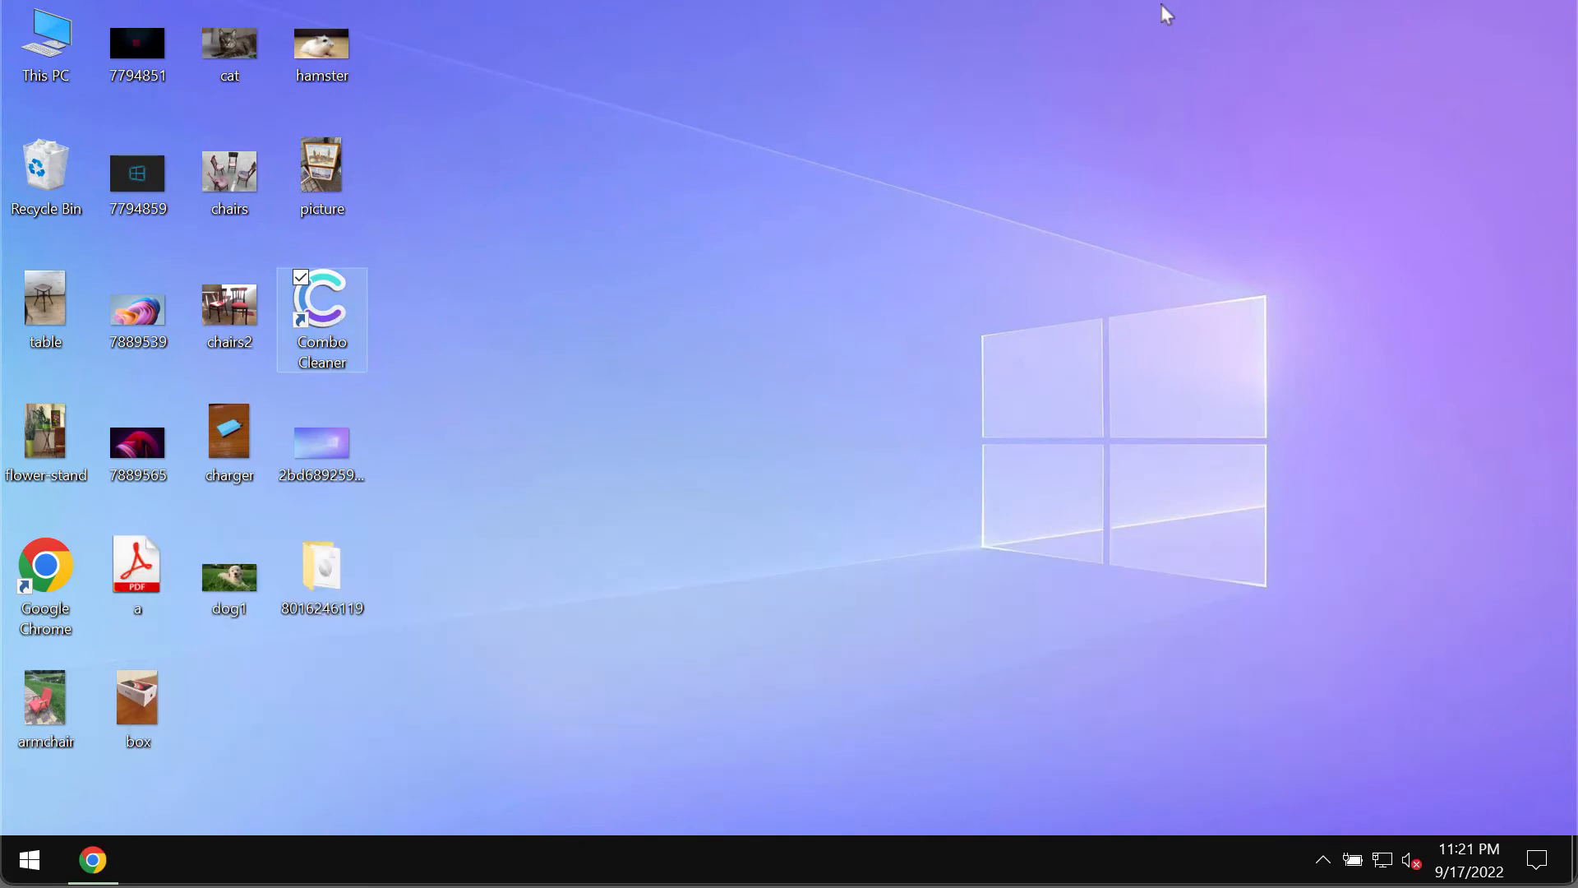
Launch Combo Cleaner from its desktop icon.
{"action": "double_click", "coordinate": [323, 304]}
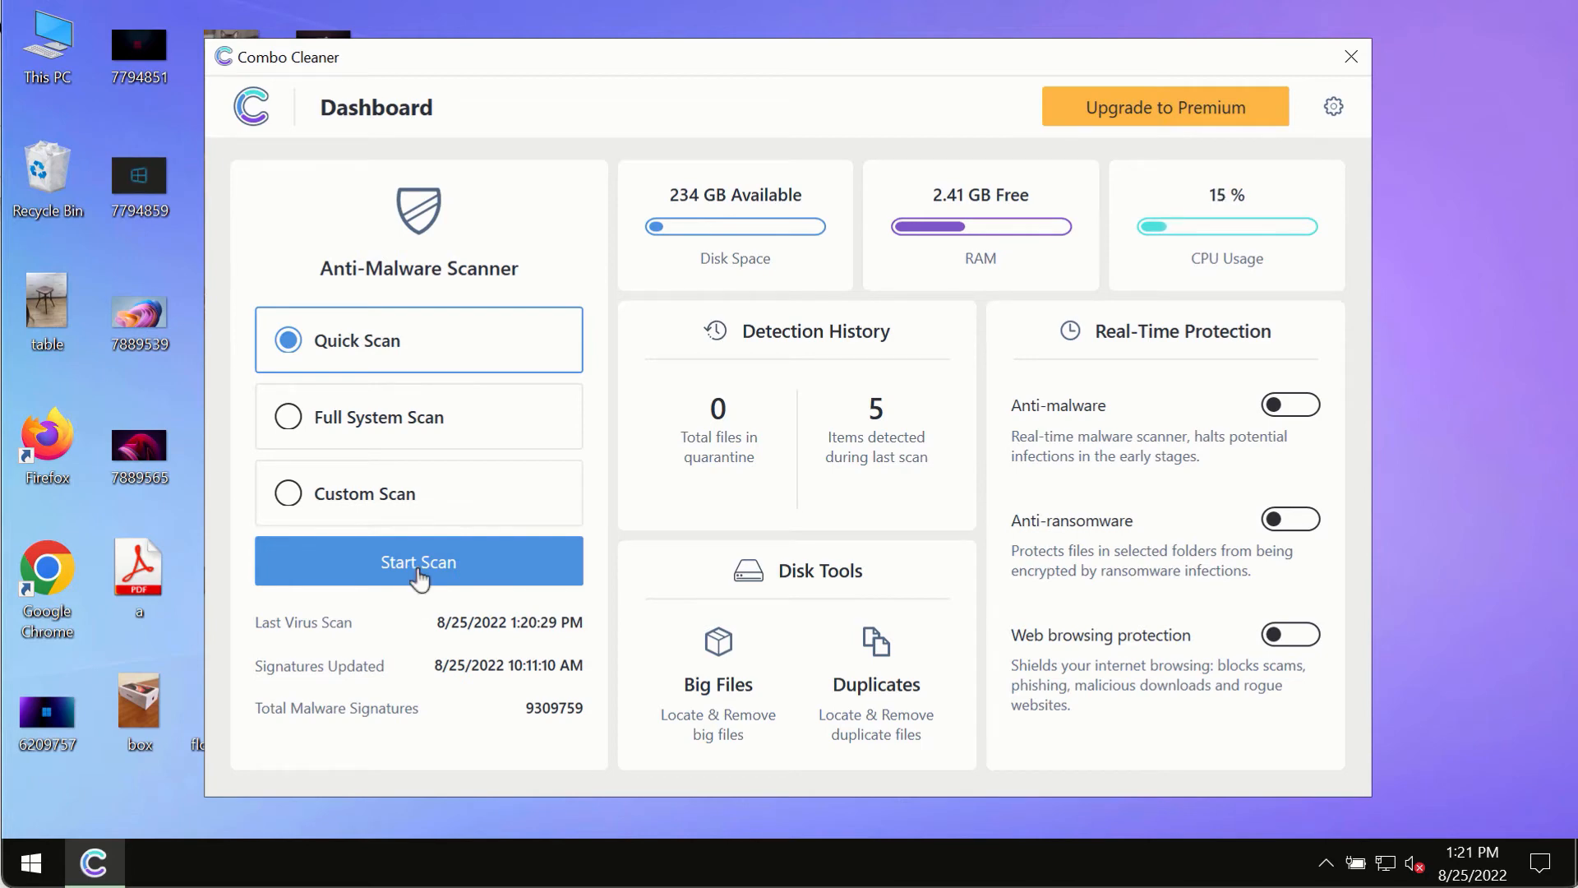
Start a Quick Scan and return to the Dashboard while it runs.
{"action": "left_click", "coordinate": [419, 563]}
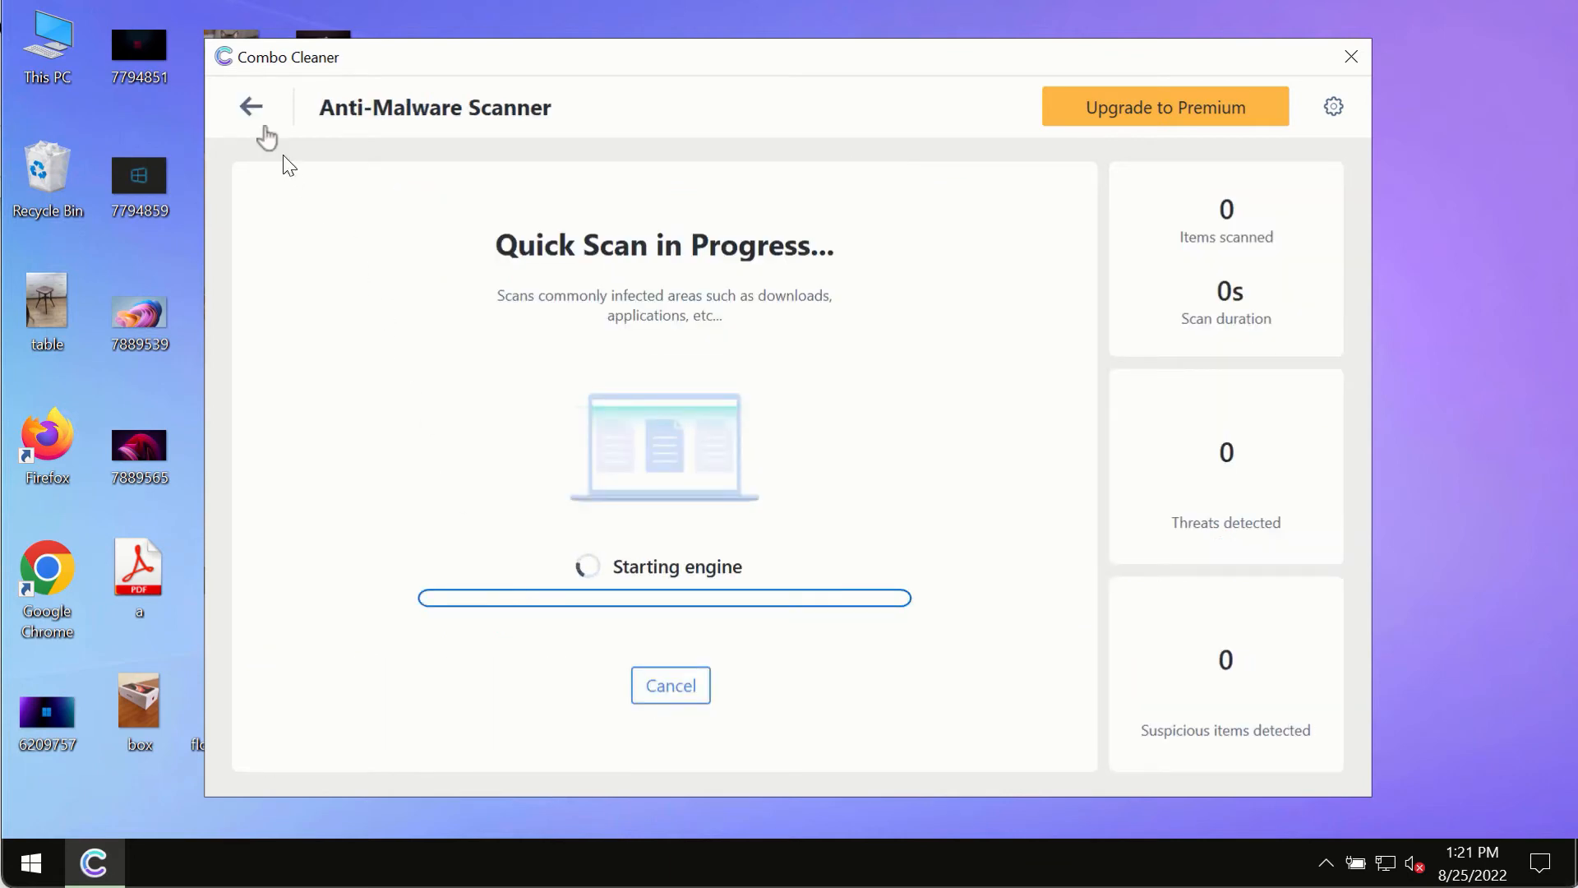
{"action": "left_click", "coordinate": [251, 106]}
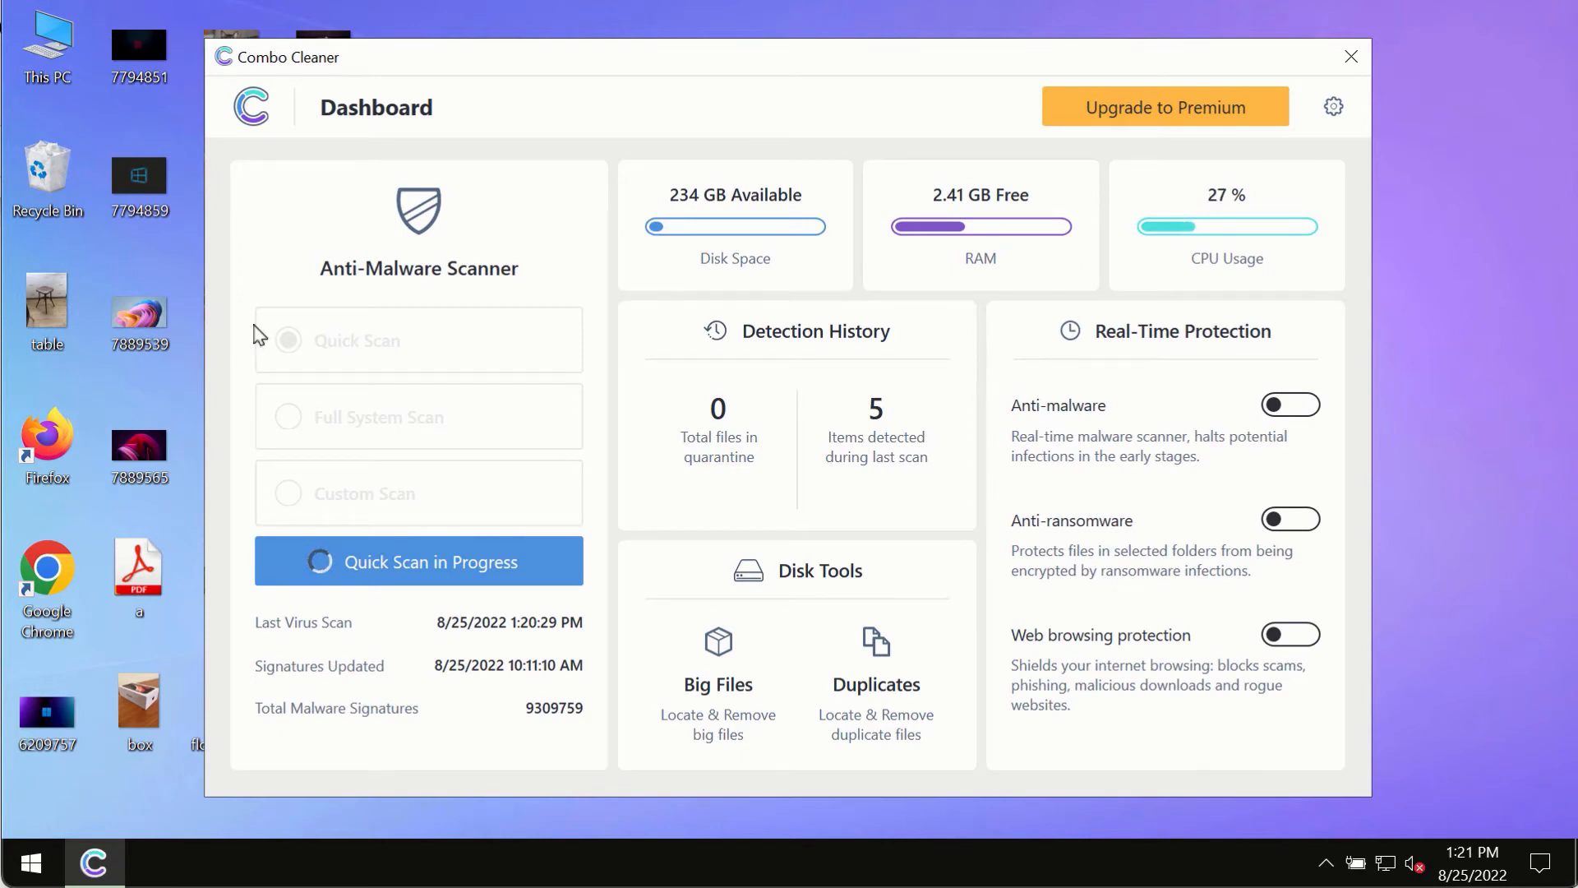
{"action": "mouse_move", "coordinate": [520, 628]}
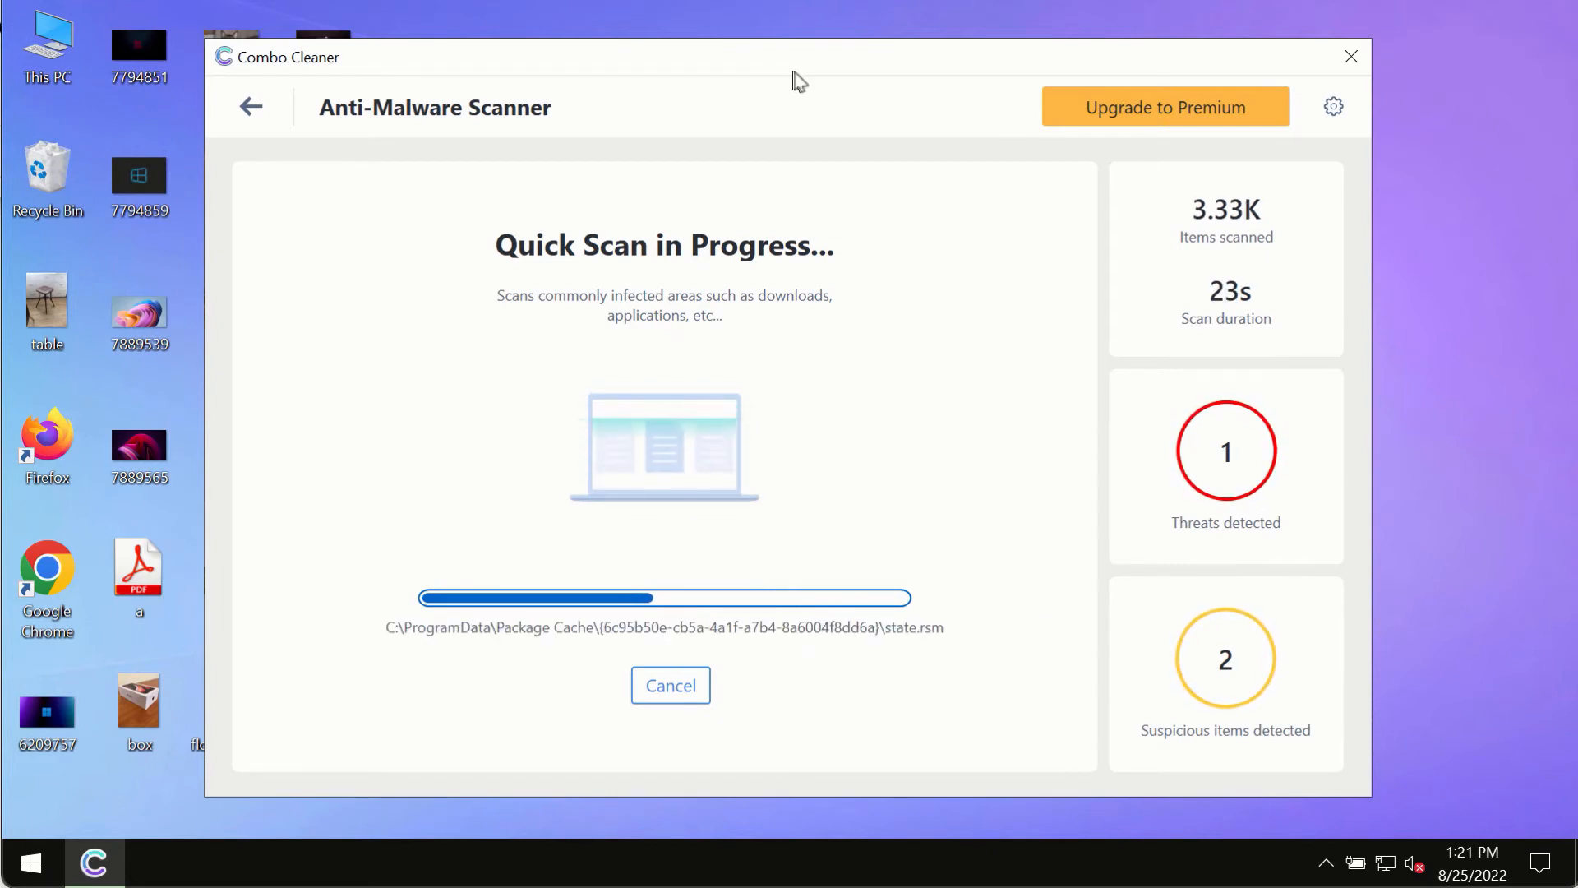
{"action": "mouse_move", "coordinate": [812, 161]}
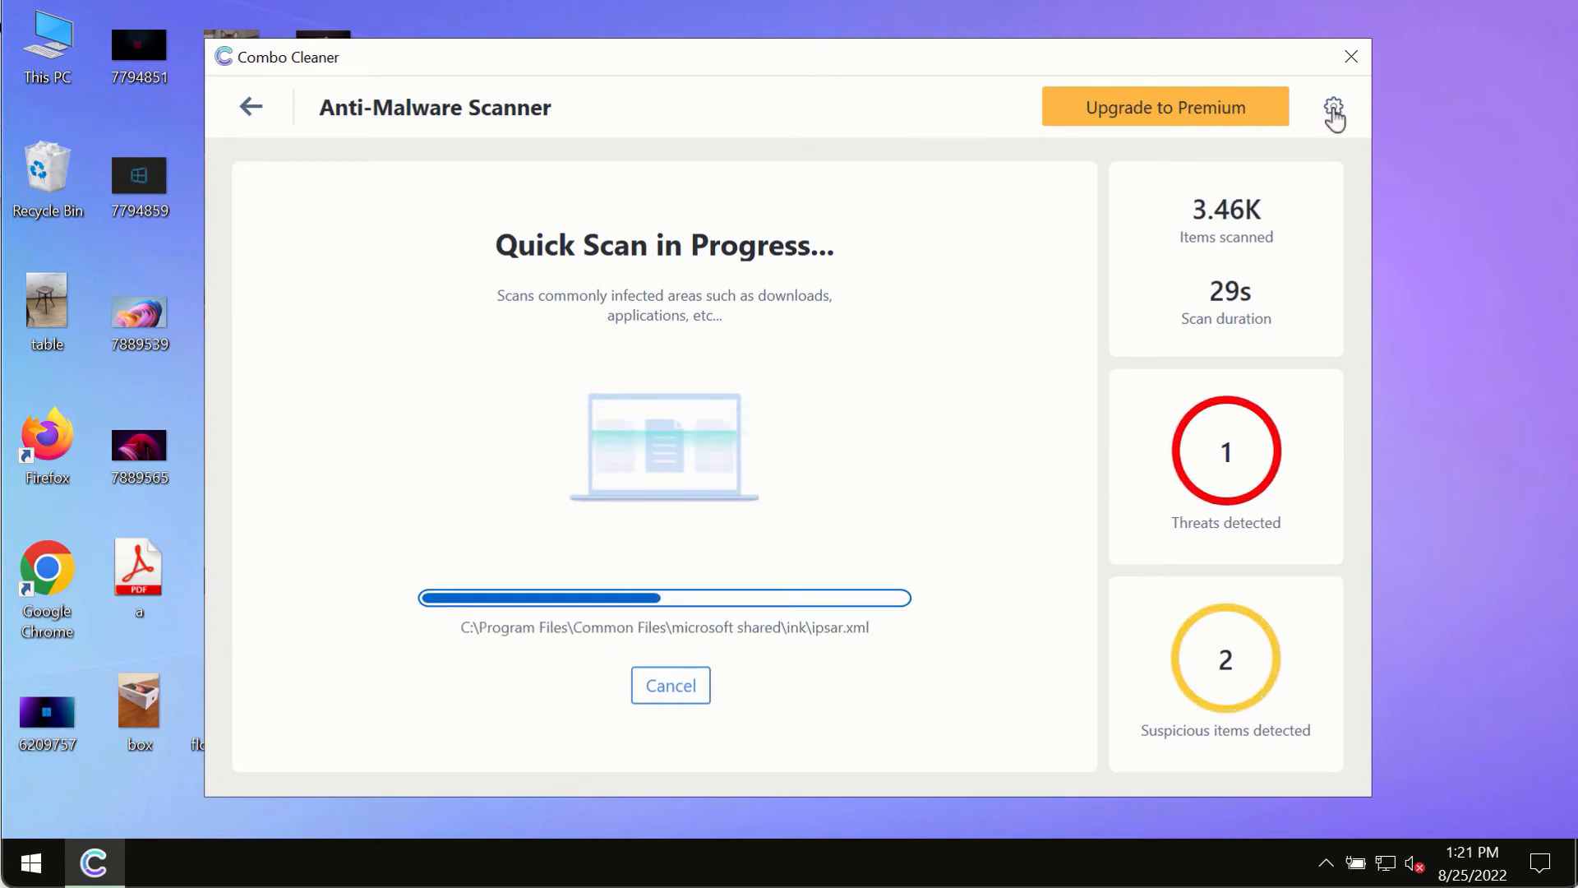
{"action": "left_click", "coordinate": [1334, 107]}
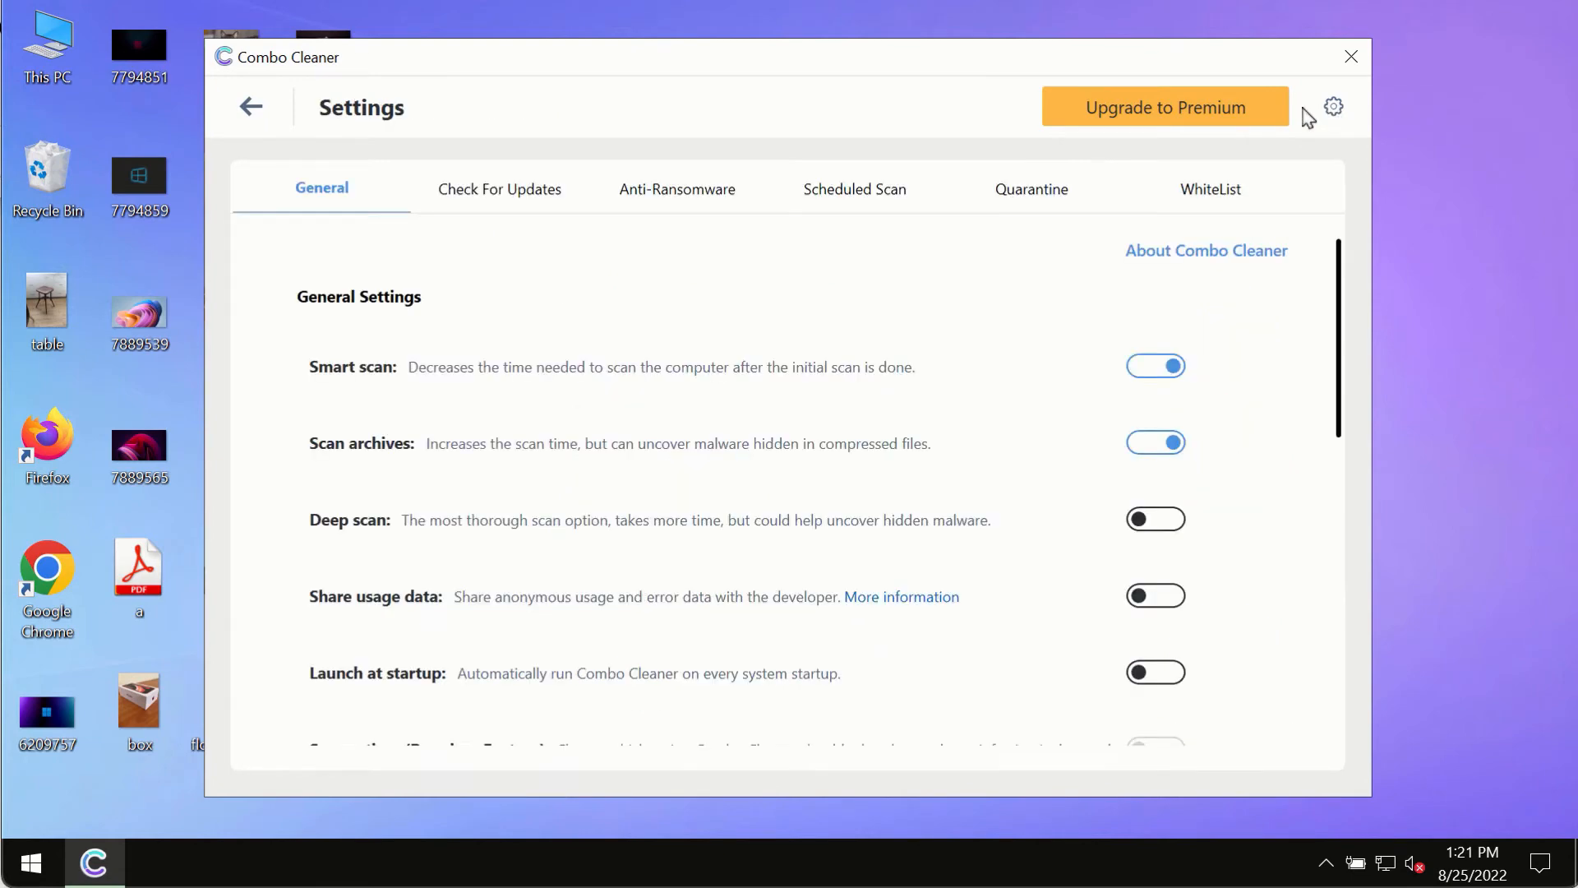
{"action": "mouse_move", "coordinate": [997, 25]}
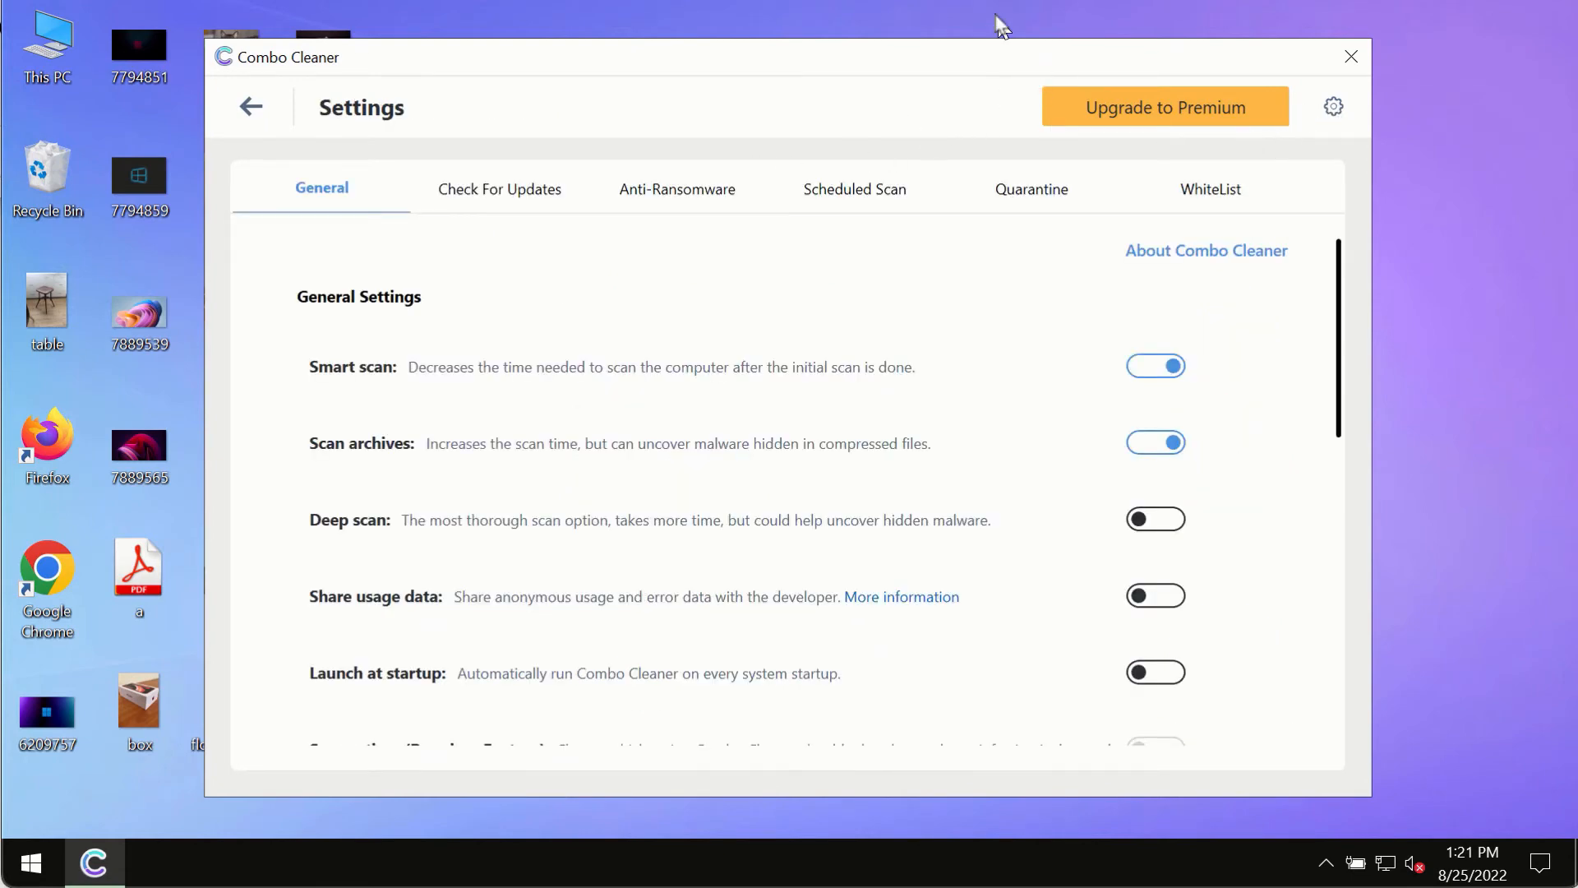
{"action": "mouse_move", "coordinate": [655, 206]}
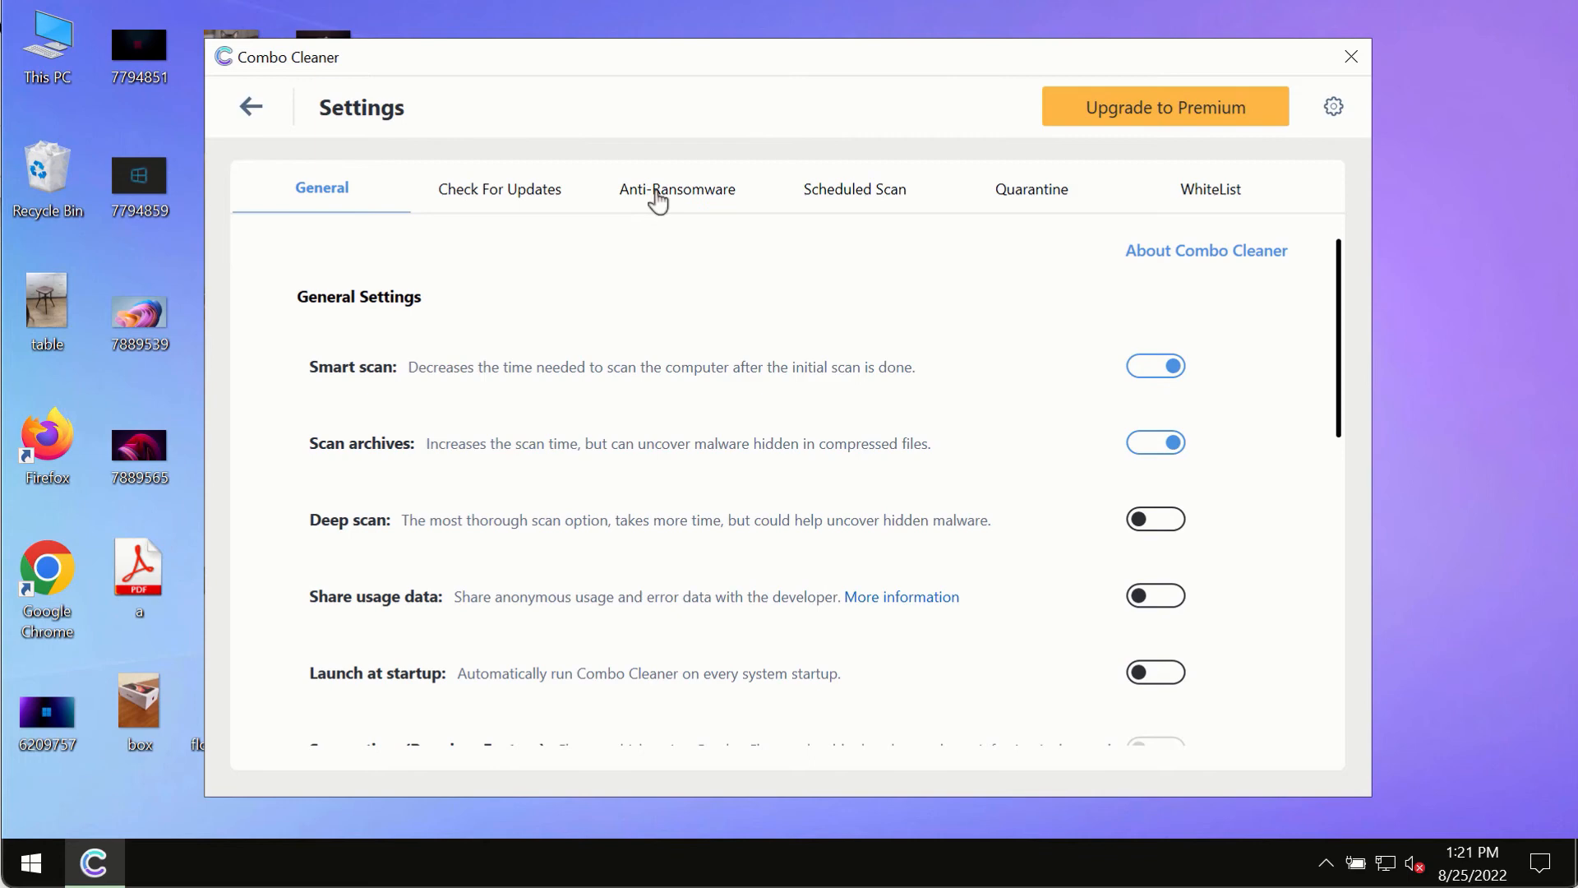
{"action": "left_click", "coordinate": [677, 191]}
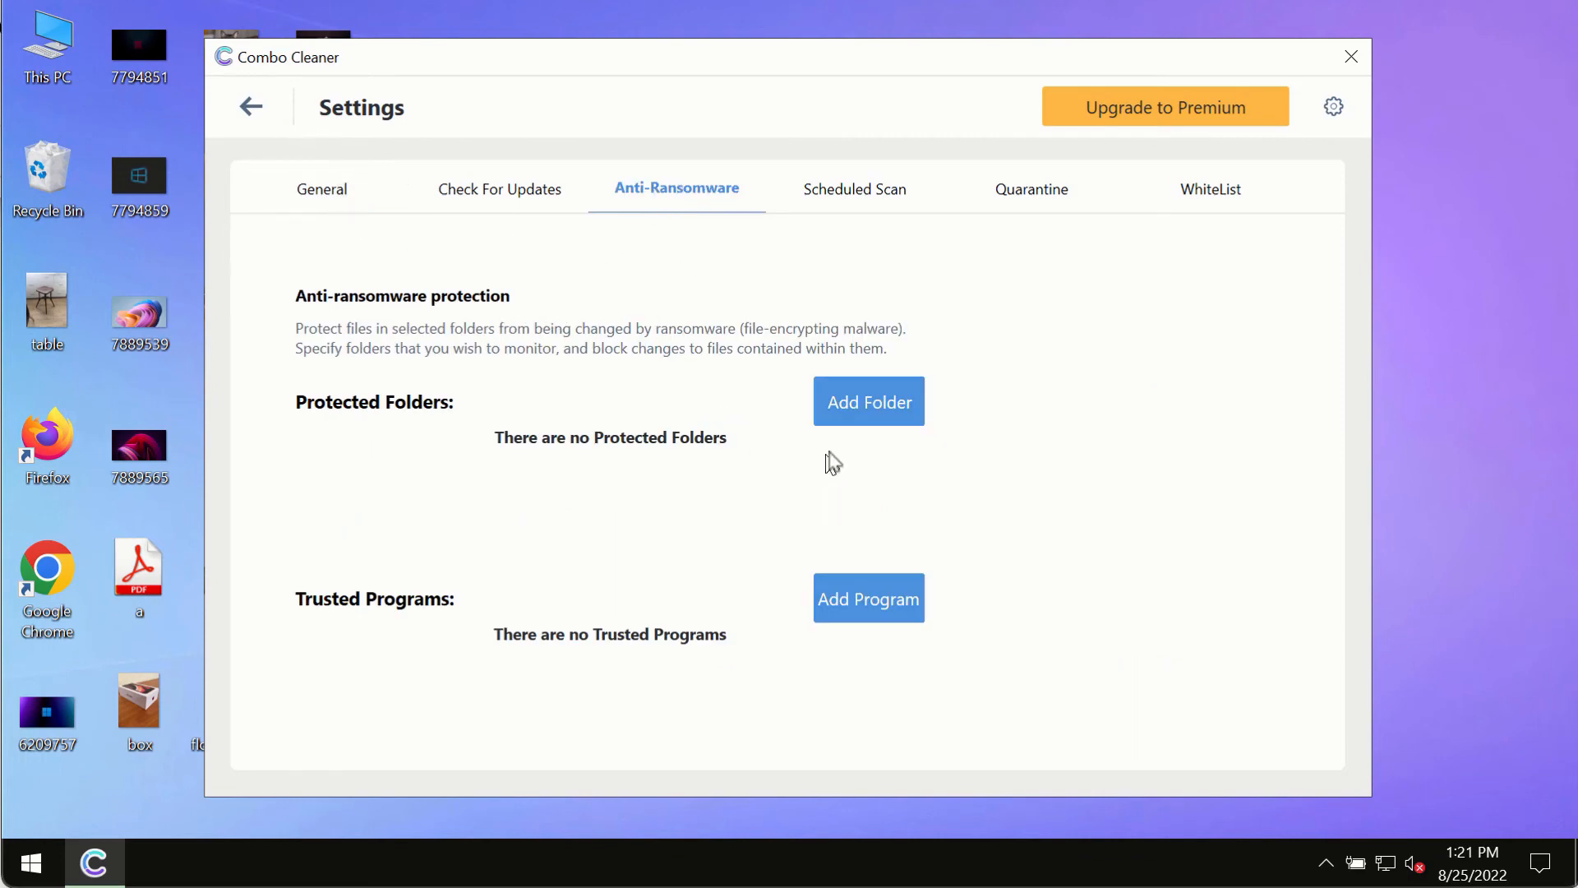
{"action": "mouse_move", "coordinate": [868, 421]}
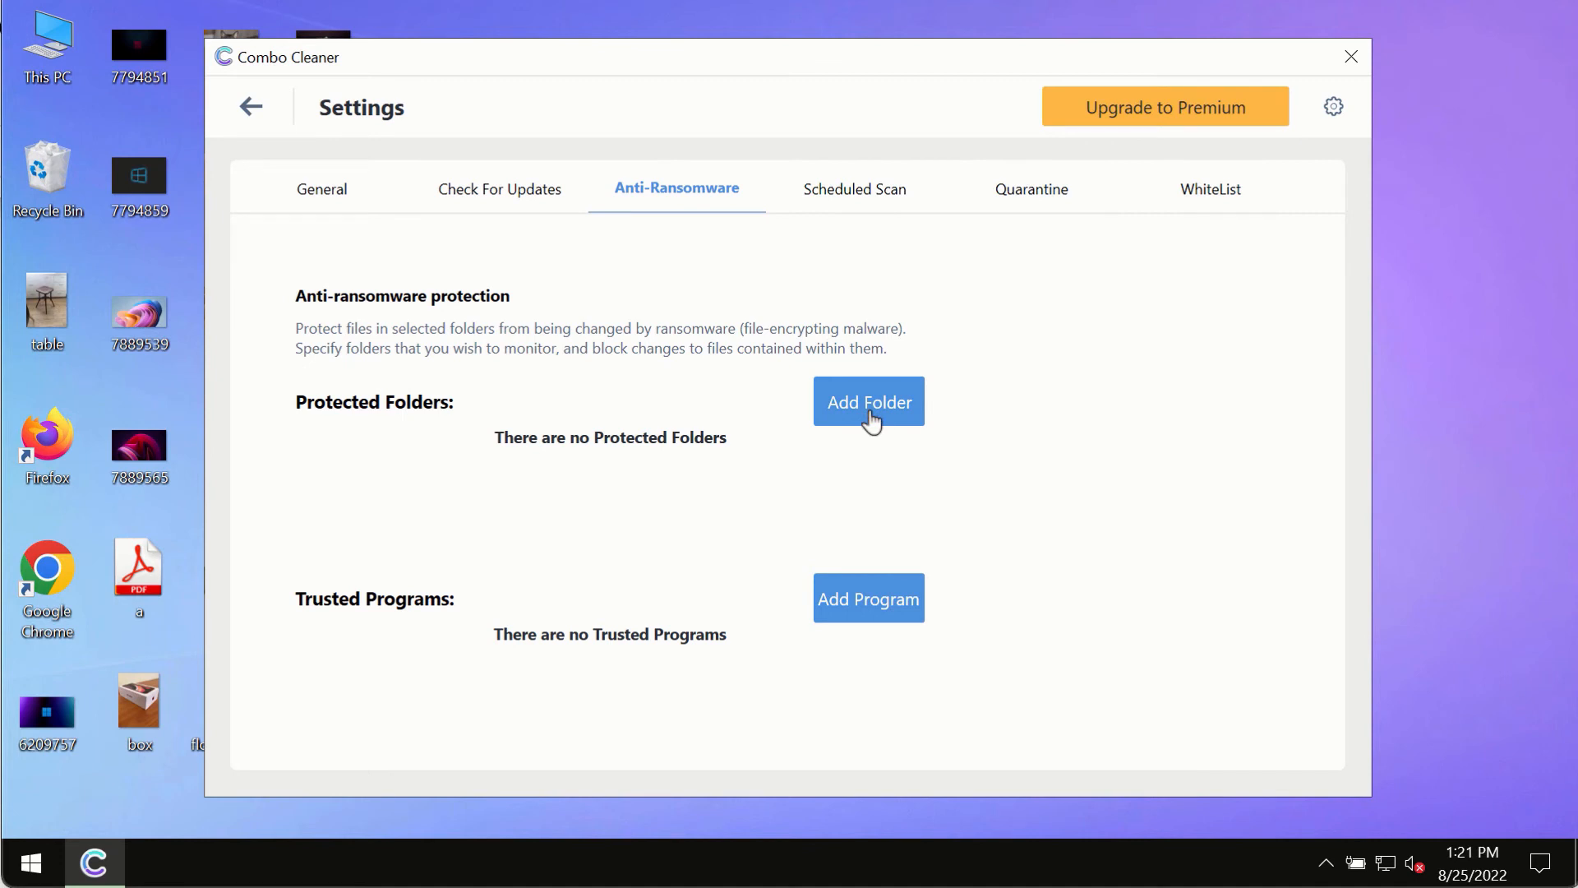
{"action": "mouse_move", "coordinate": [270, 148]}
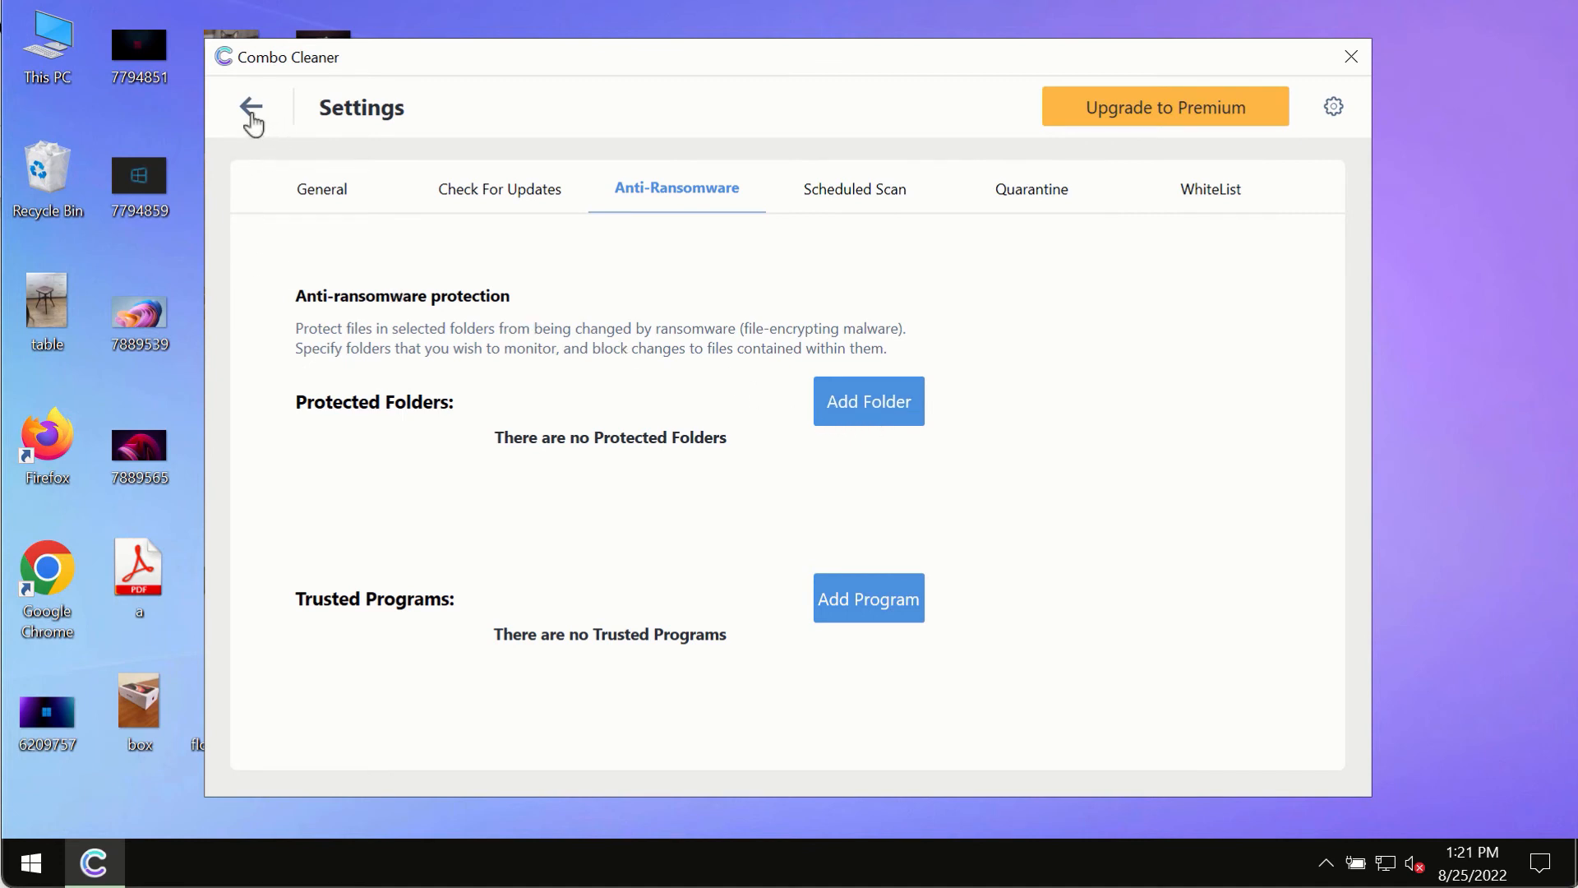
{"action": "left_click", "coordinate": [250, 108]}
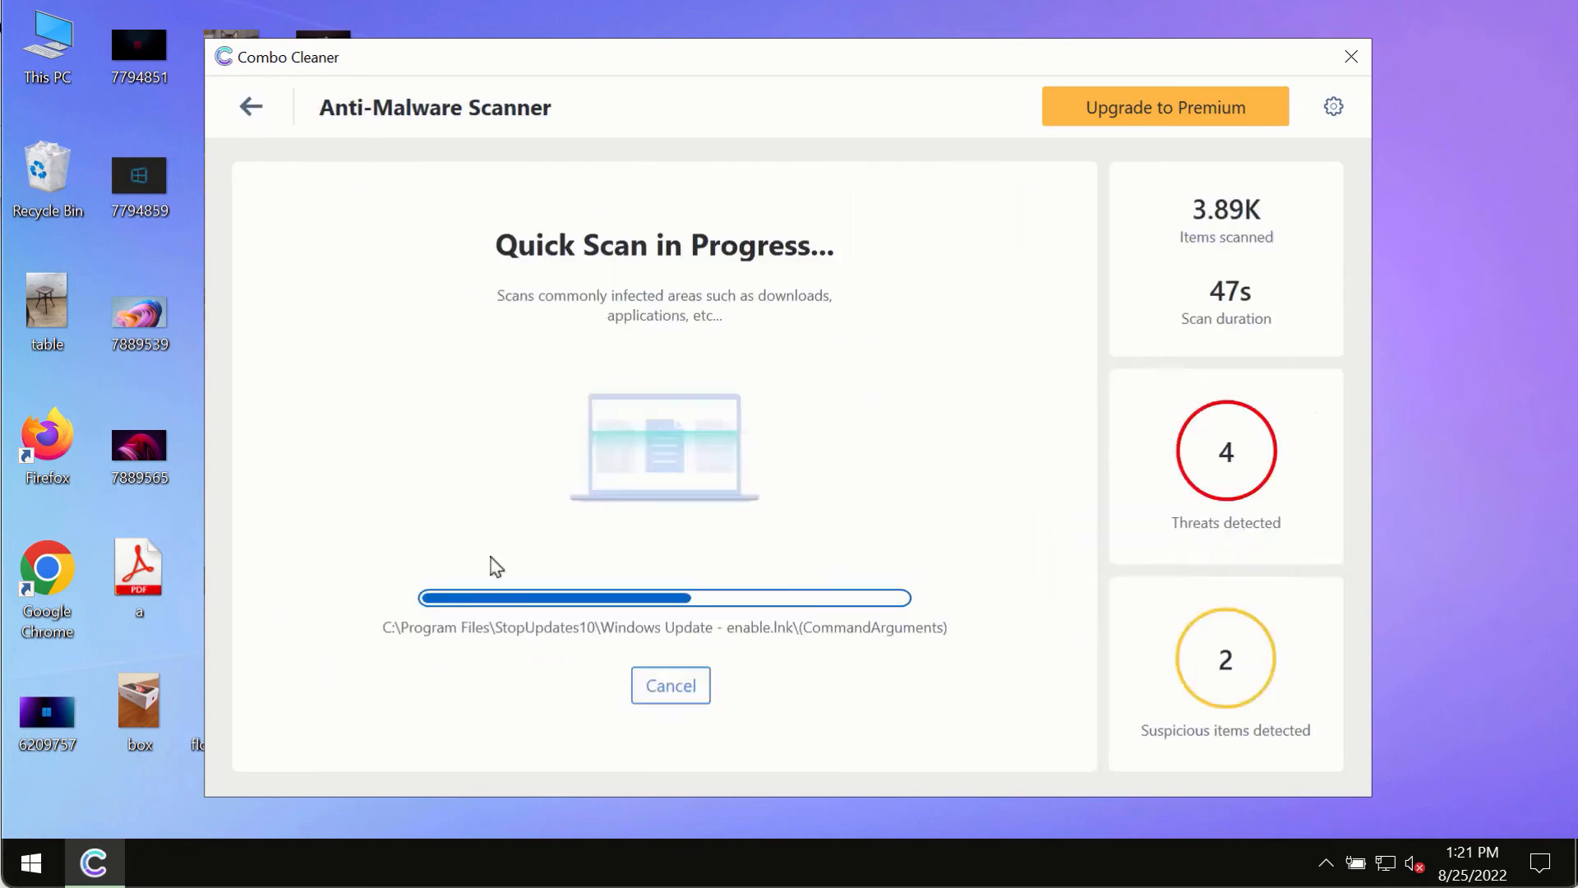
{"action": "mouse_move", "coordinate": [670, 521]}
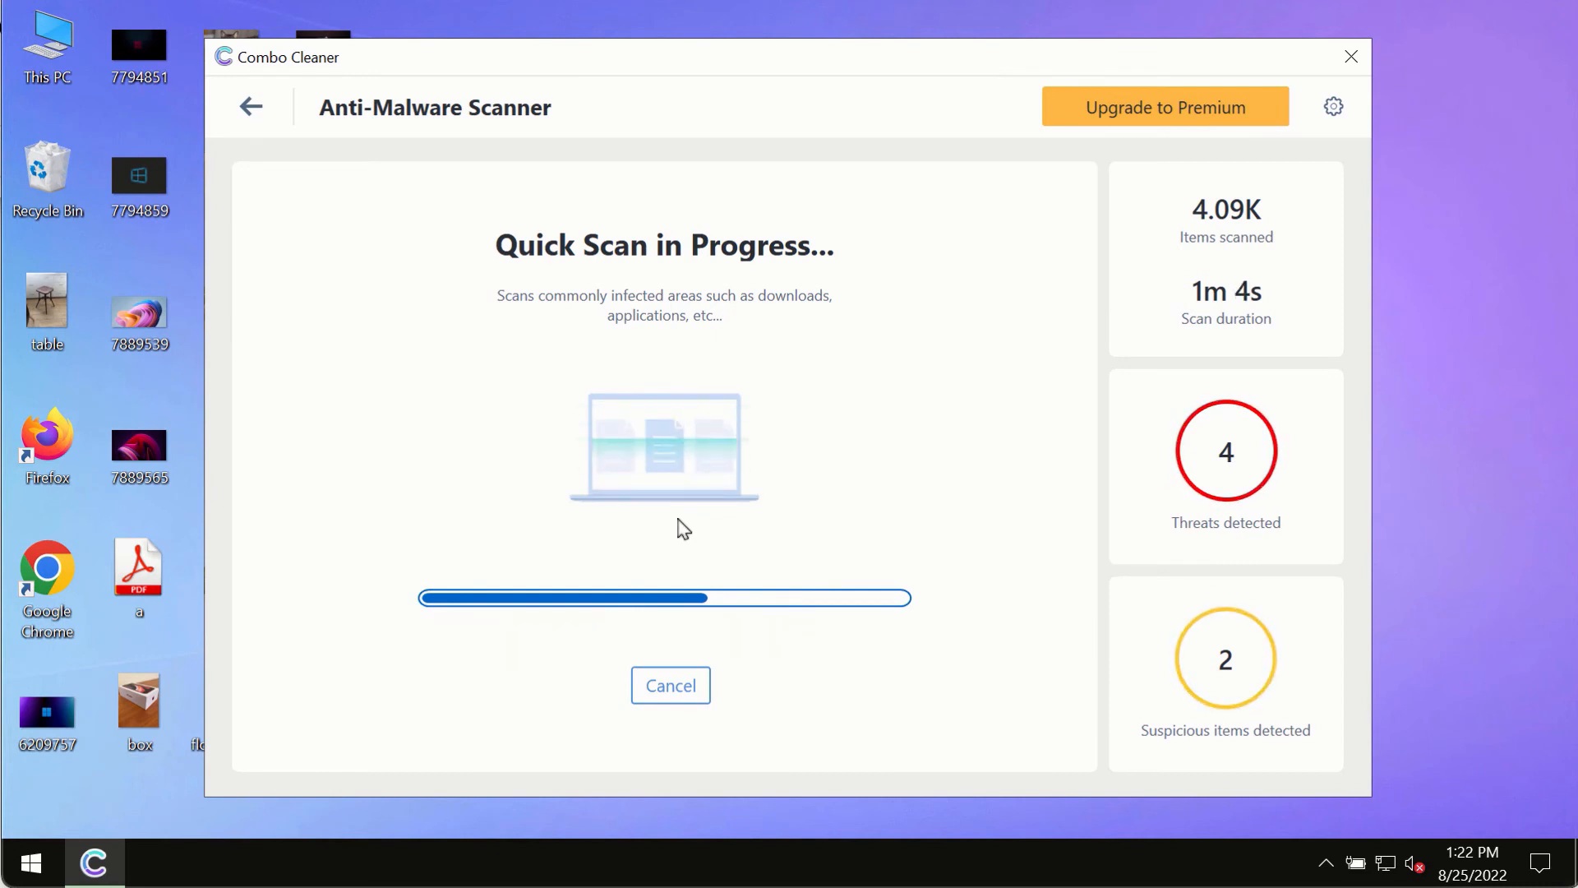
{"action": "mouse_move", "coordinate": [898, 534]}
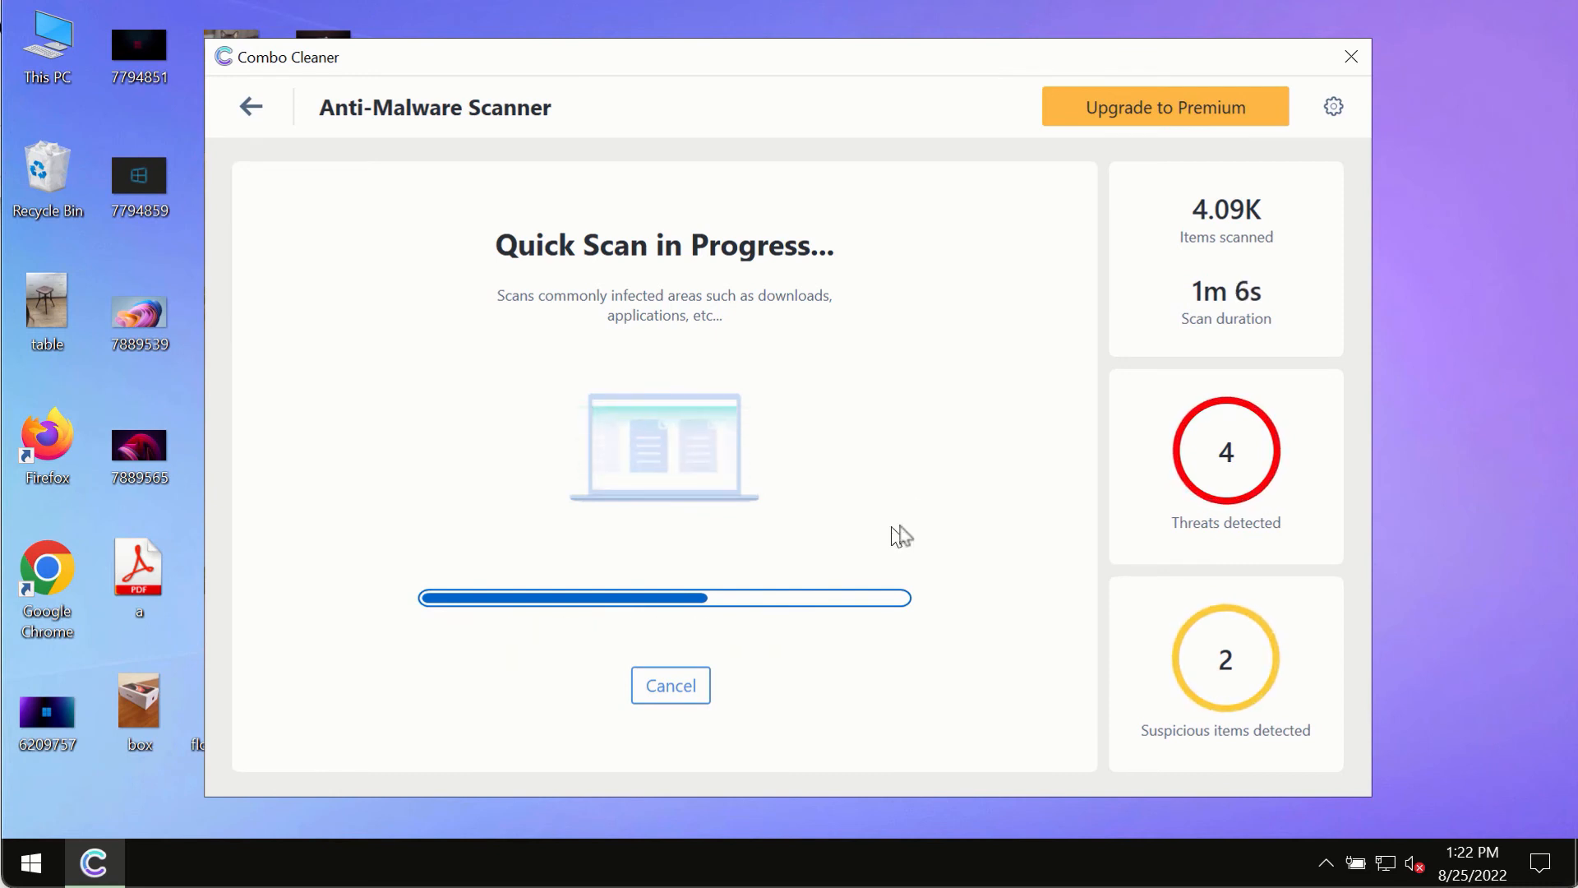
{"action": "mouse_move", "coordinate": [997, 281]}
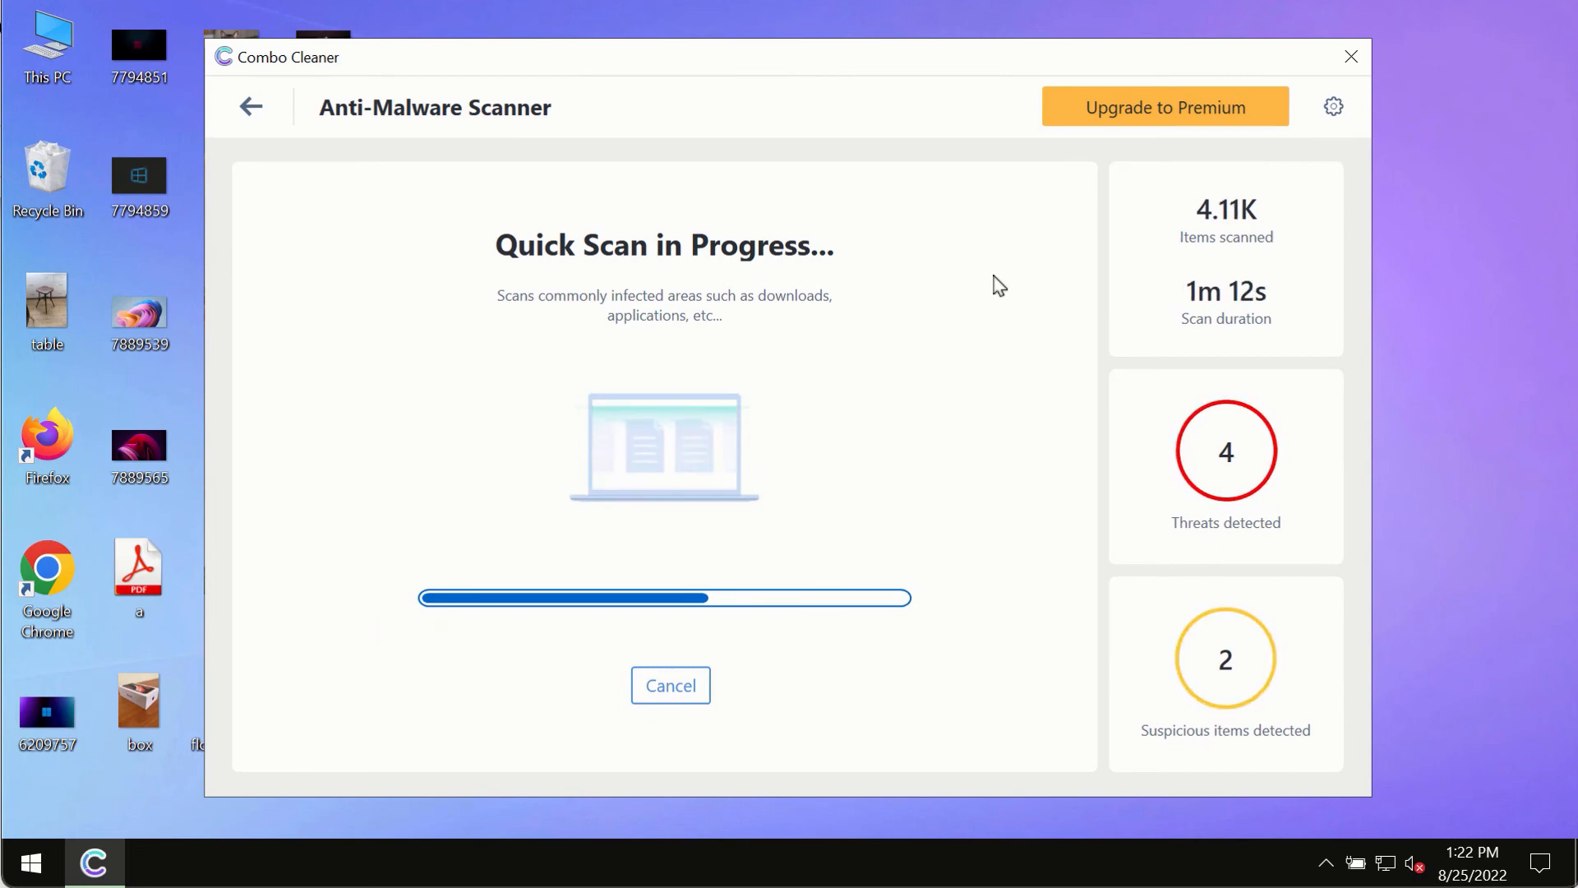
{"action": "mouse_move", "coordinate": [1013, 274]}
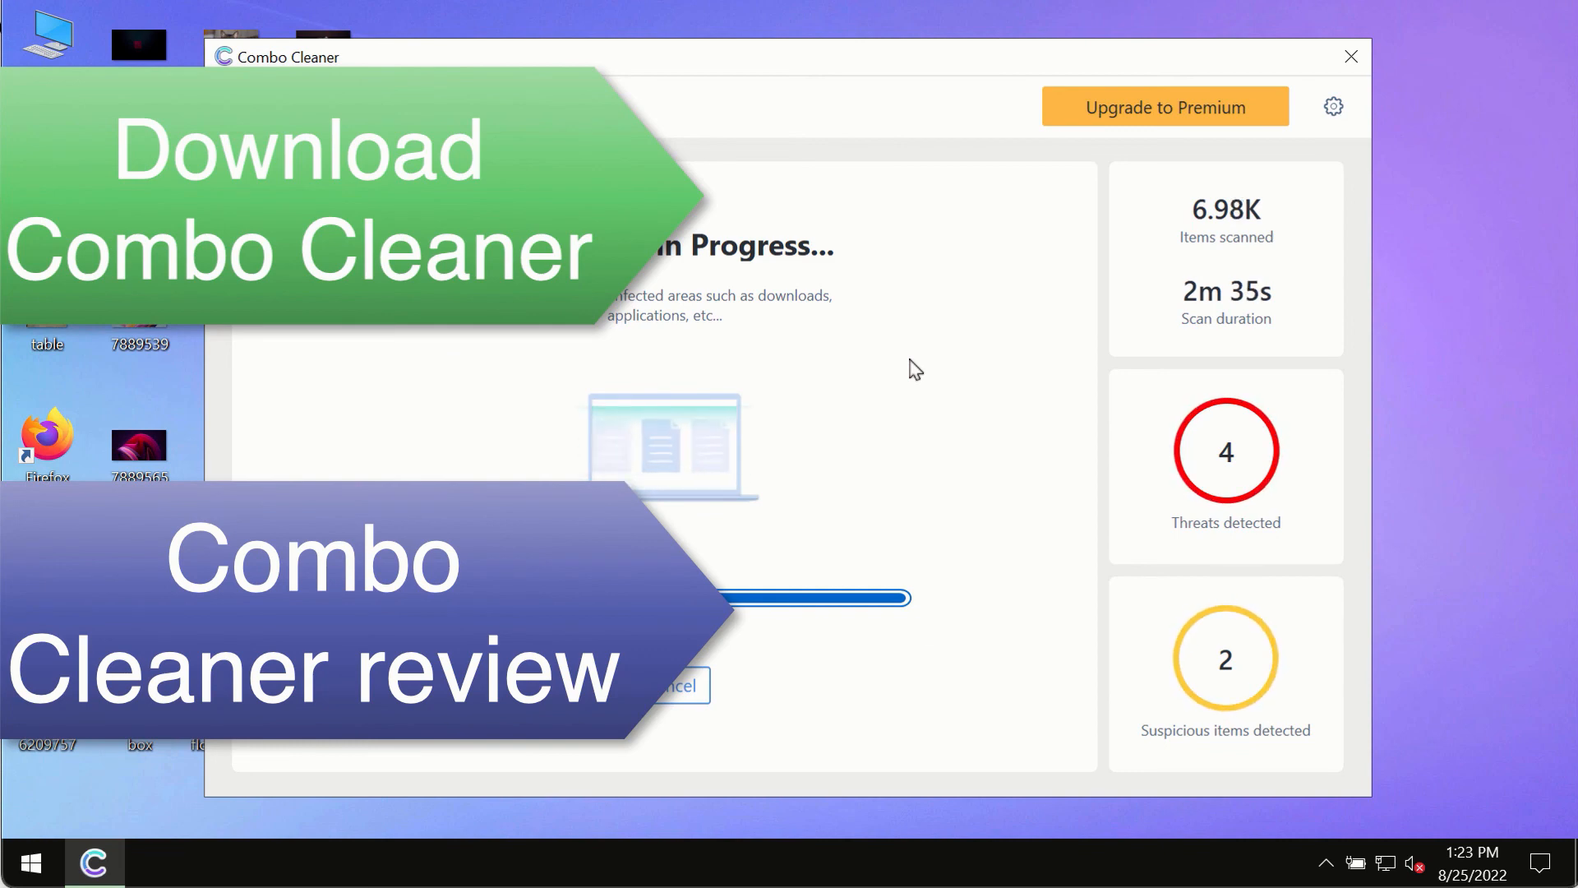
{"action": "mouse_move", "coordinate": [963, 322]}
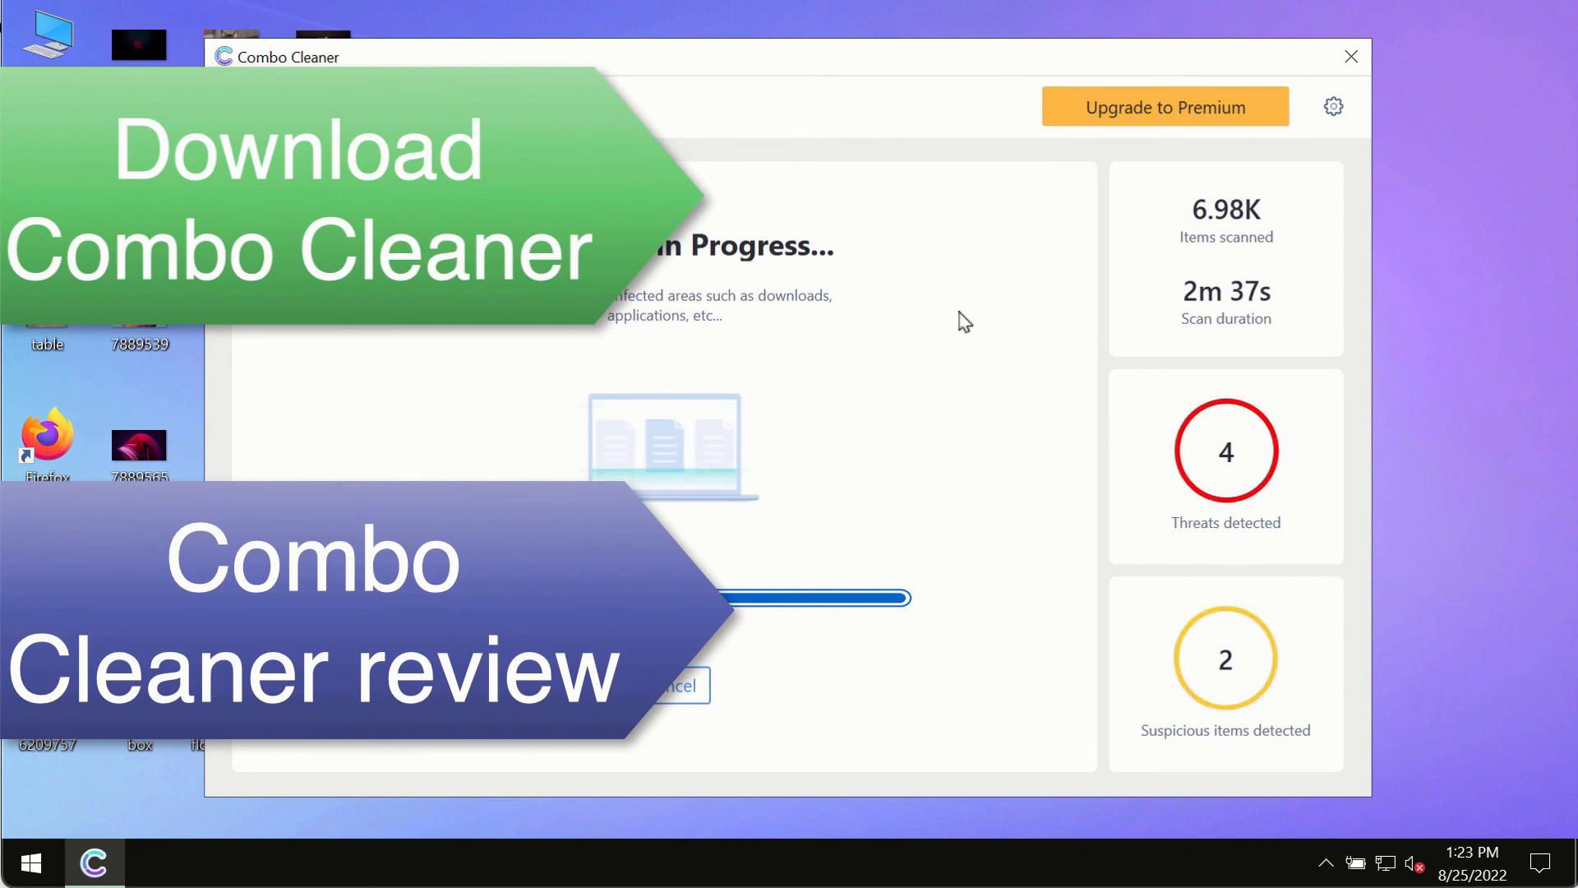
{"action": "mouse_move", "coordinate": [988, 332]}
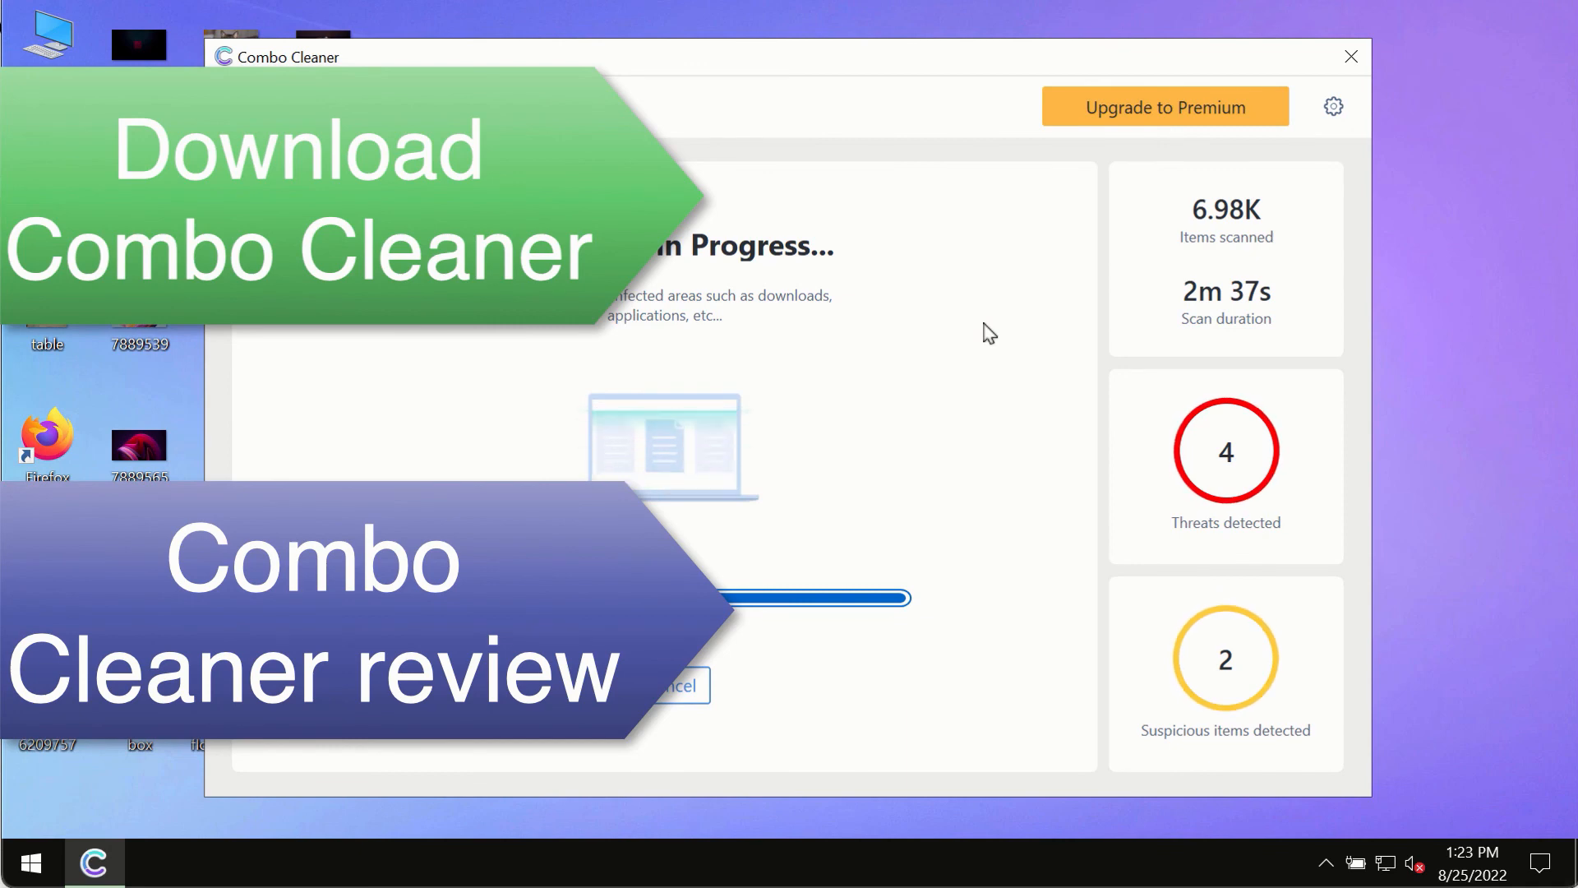